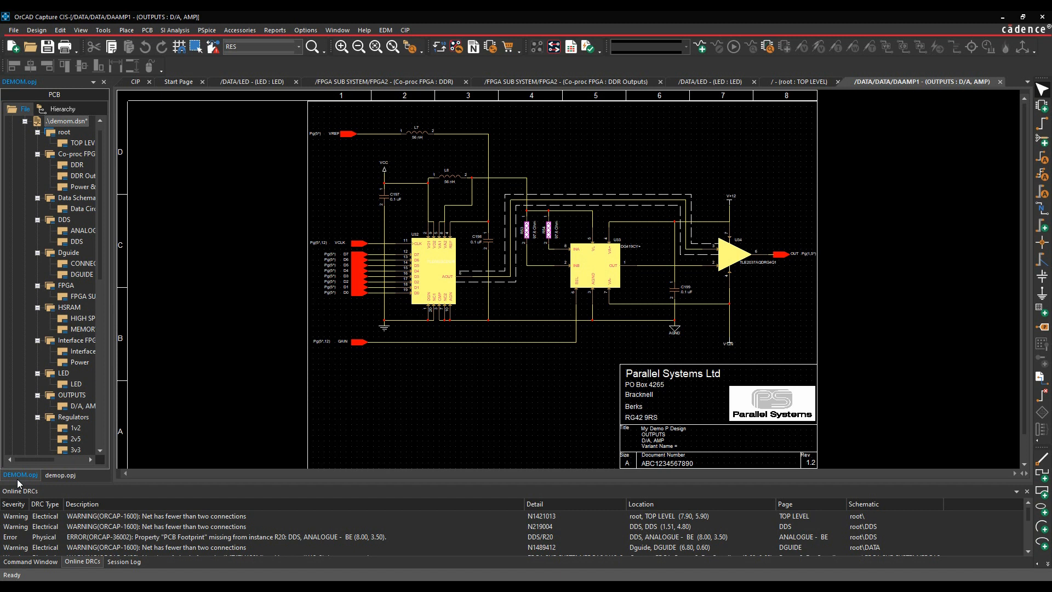
mouse_move(68, 124)
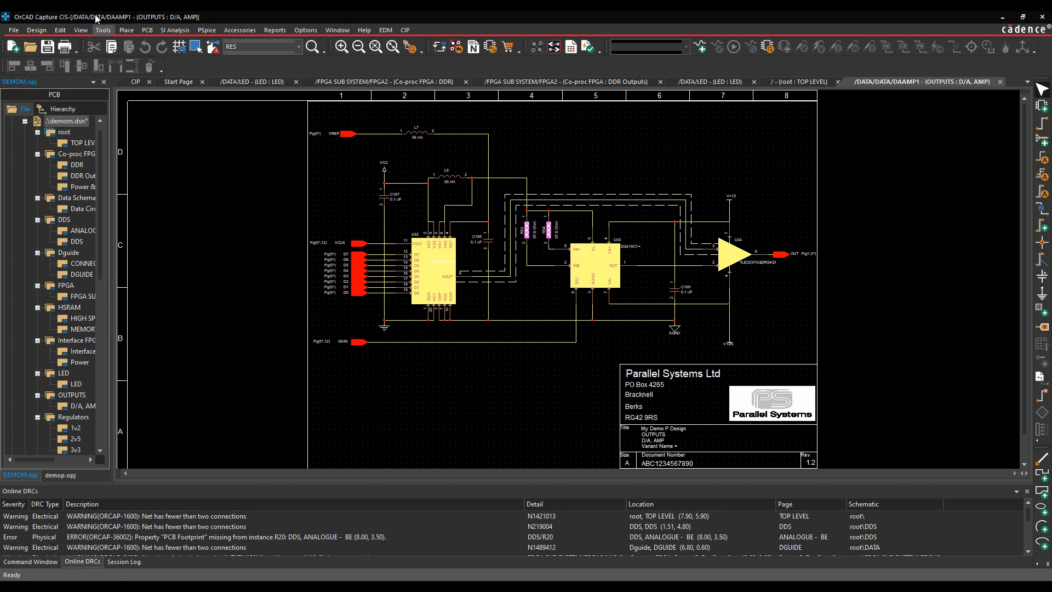
Step: Start Tools > Create Differential Pair and pick DATA0+ as the first selection
left_click(103, 30)
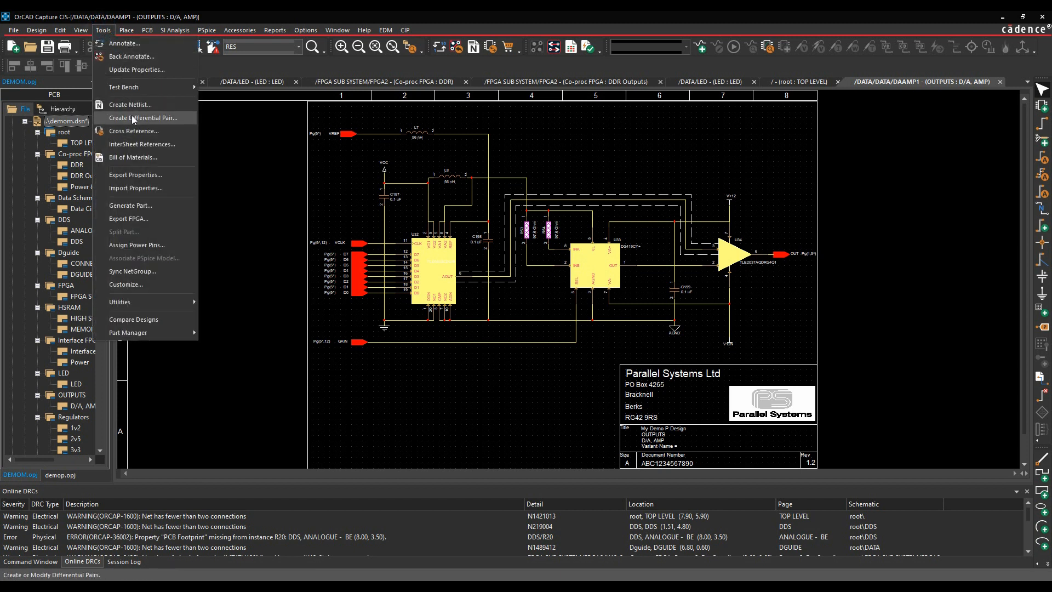
left_click(144, 118)
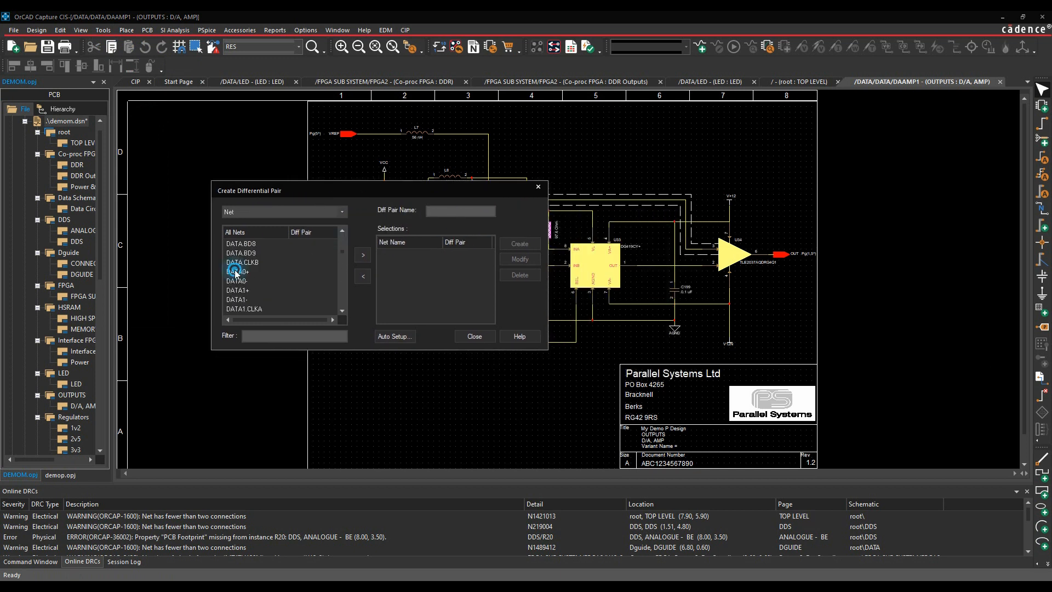
left_click(362, 255)
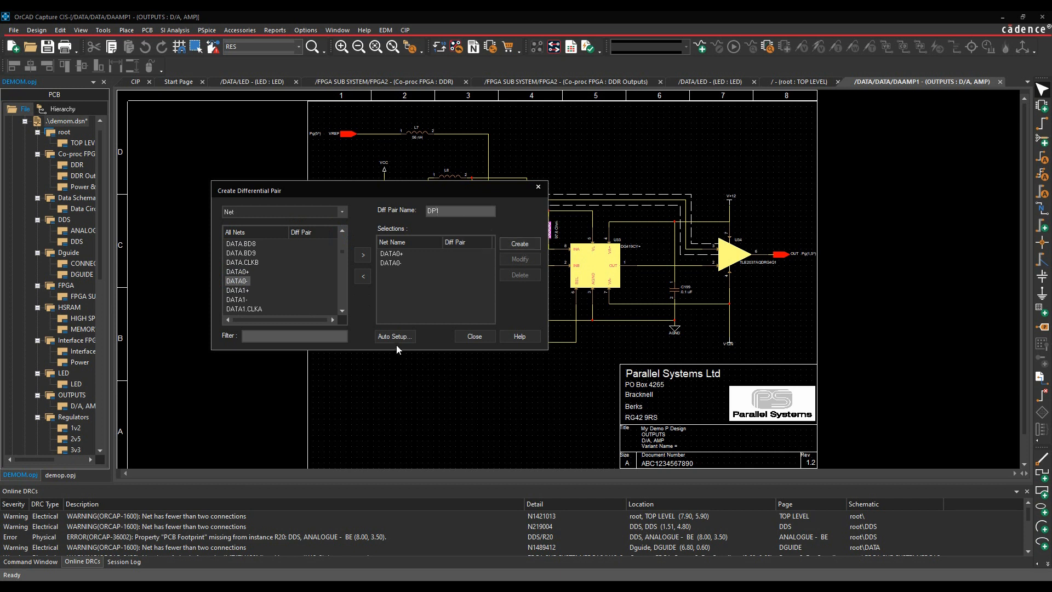
Step: Run Auto Setup with + as the positive filter and - as the negative filter
left_click(395, 336)
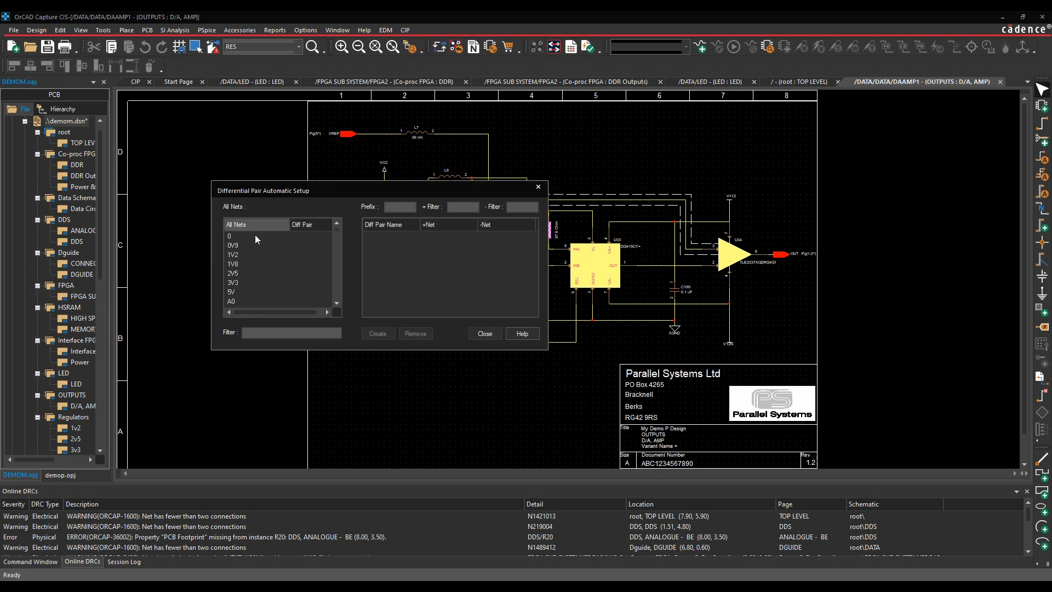
left_click(463, 207)
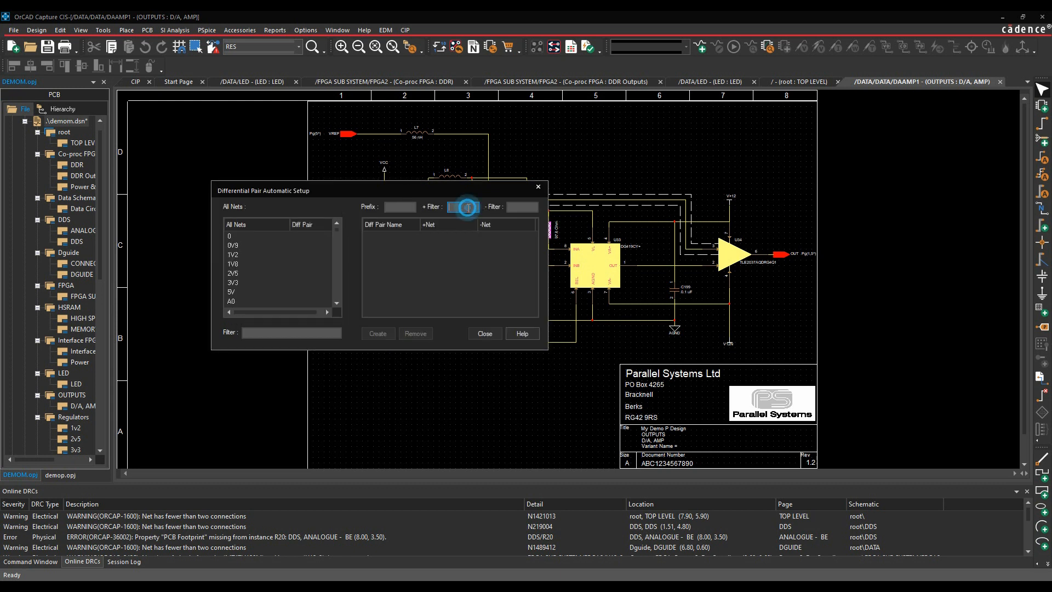
left_click(463, 207)
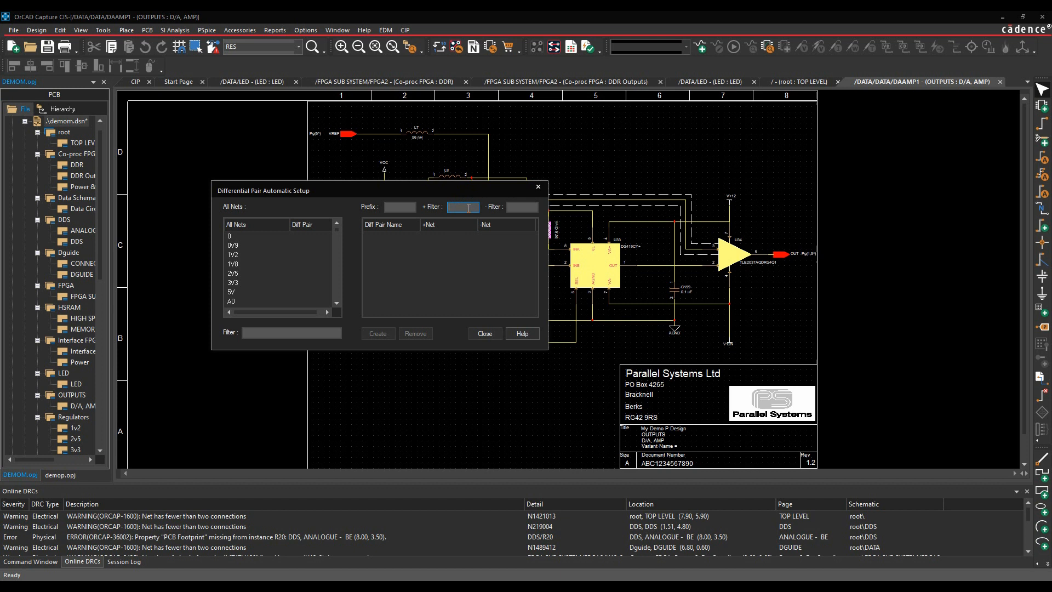
left_click(522, 207)
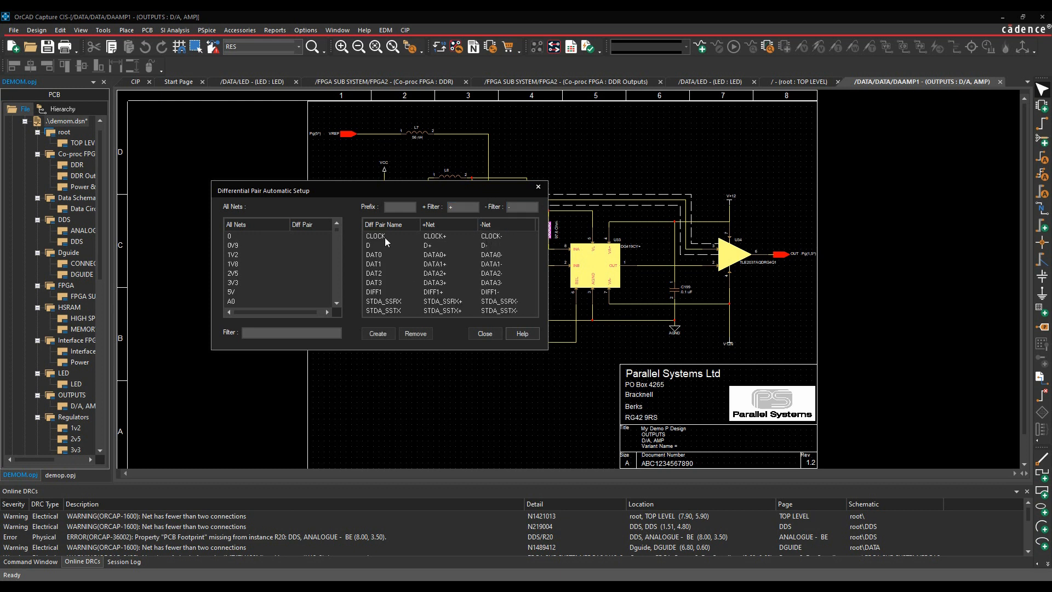
Step: Enter the DP_ pair-name prefix, then close both differential pair dialogs
left_click(400, 207)
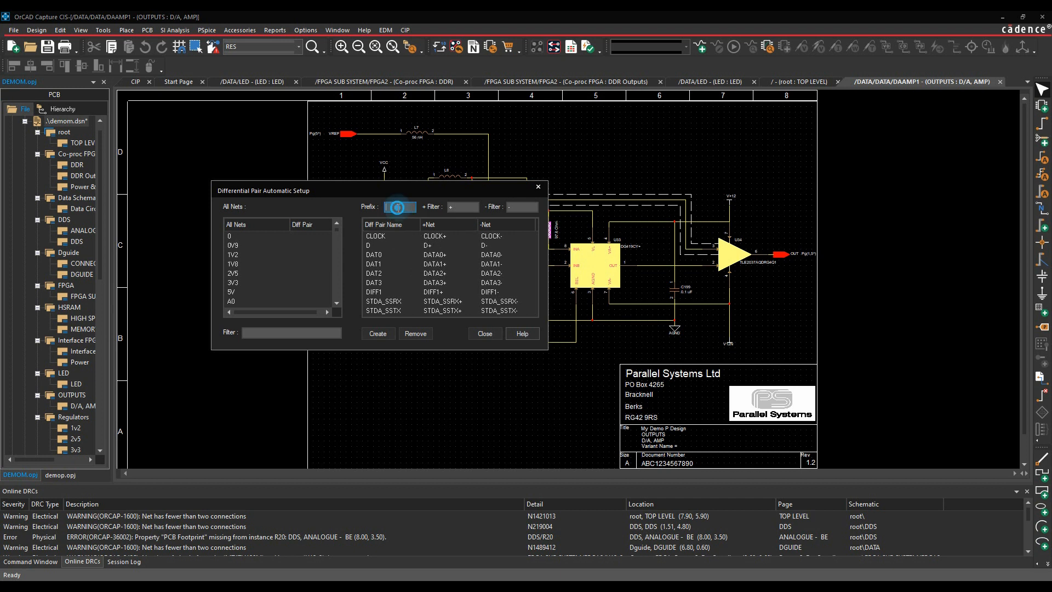
type("DP_")
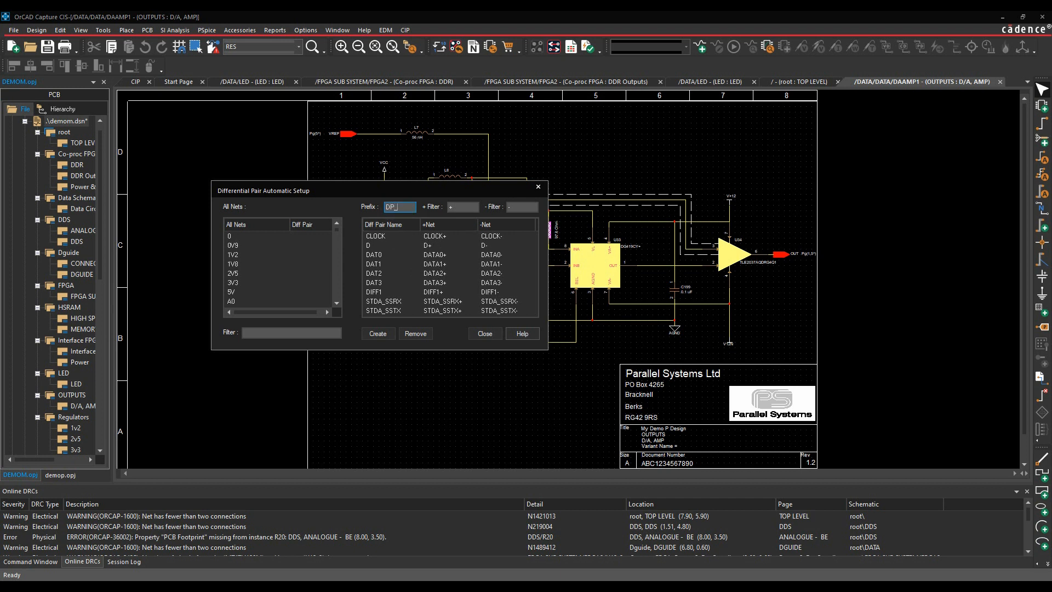
left_click(378, 334)
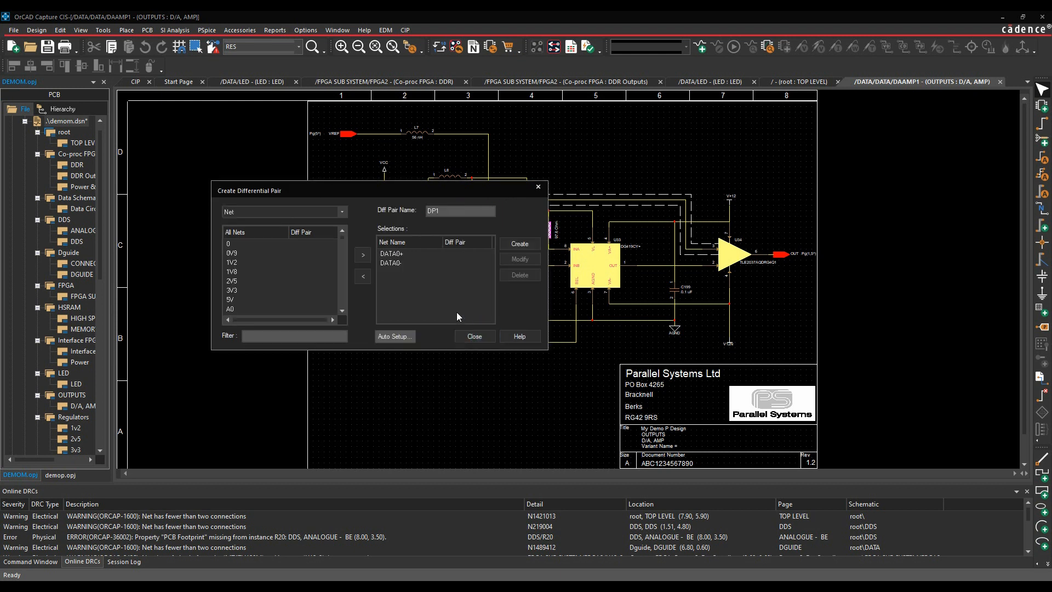
left_click(474, 336)
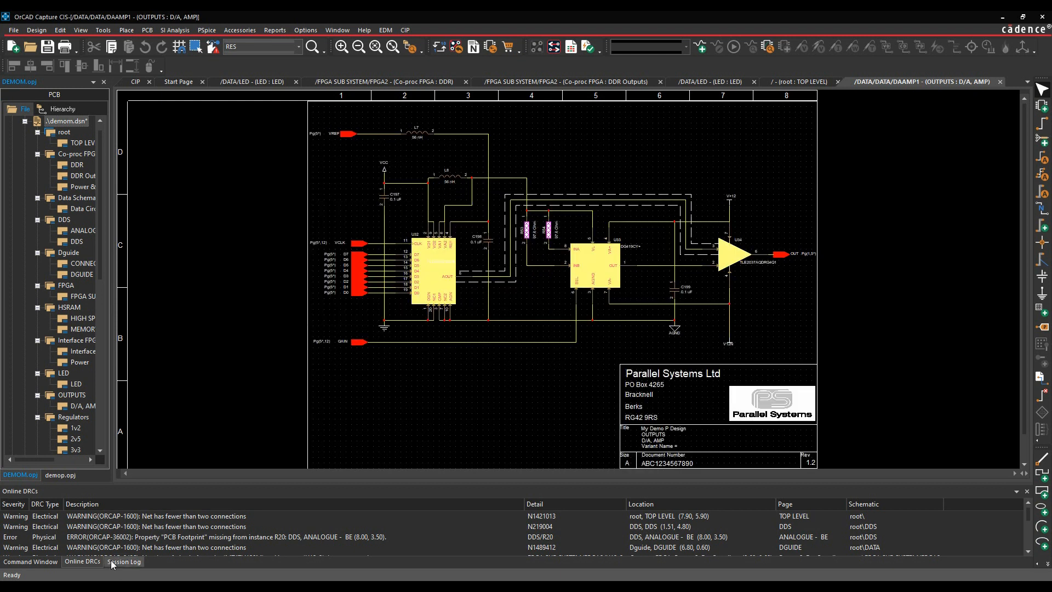
Step: Select the demop project and design, launch Constraint Manager and acknowledge the notice
left_click(60, 476)
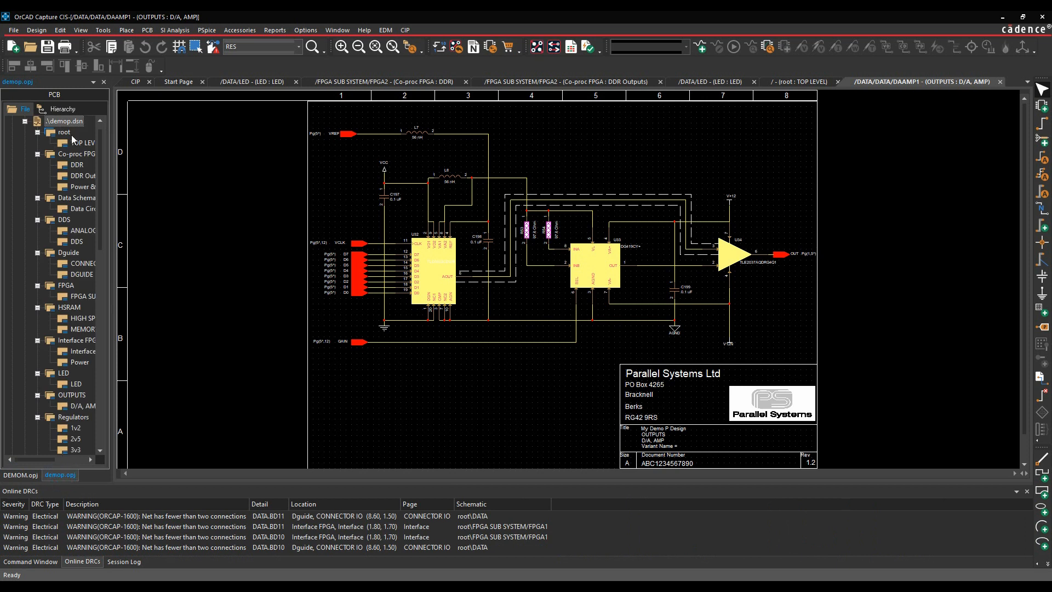
left_click(103, 30)
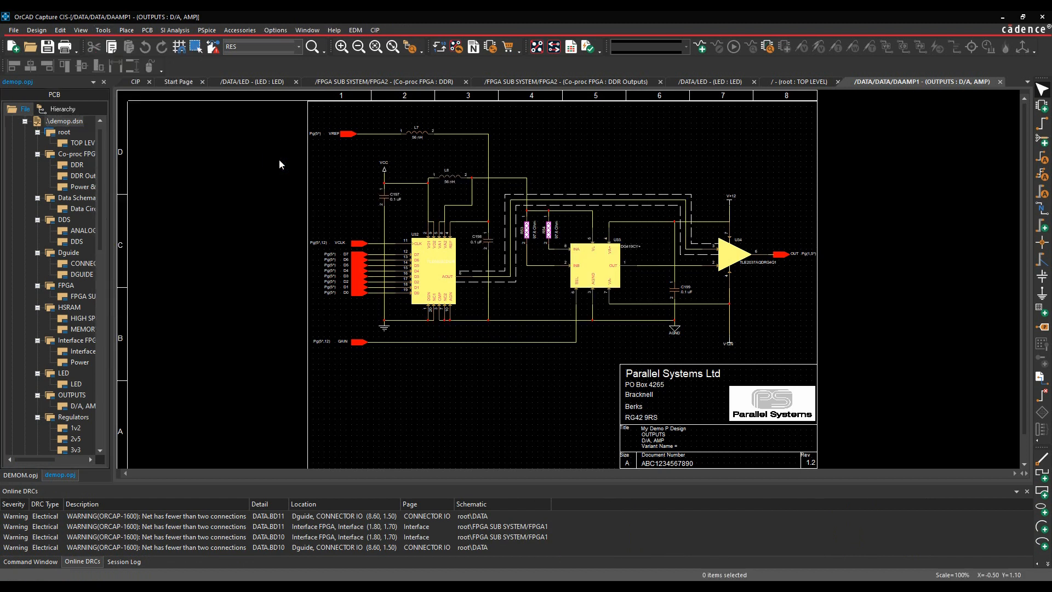
mouse_move(571, 46)
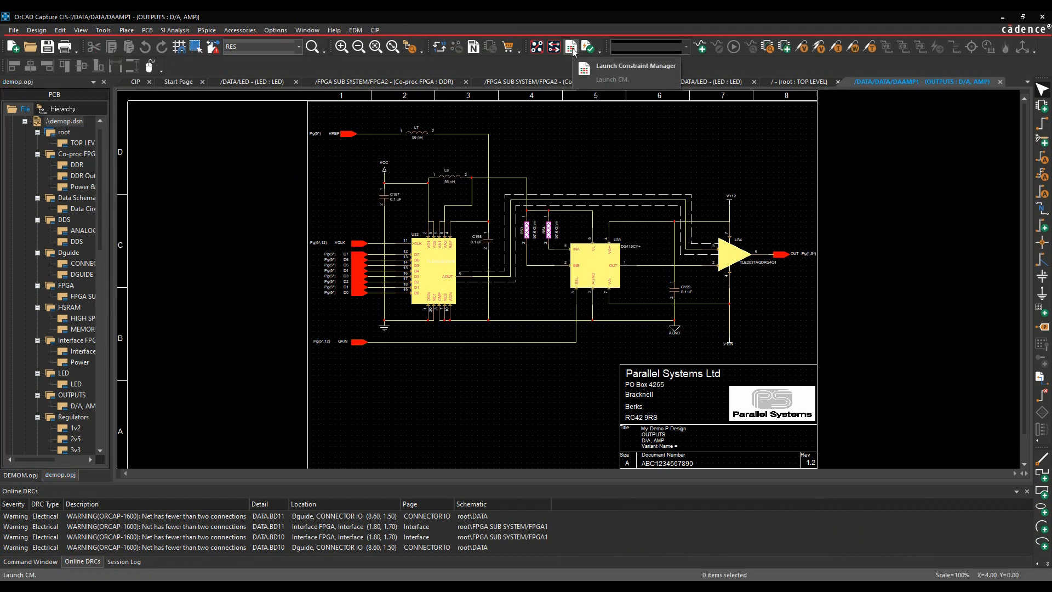
left_click(571, 47)
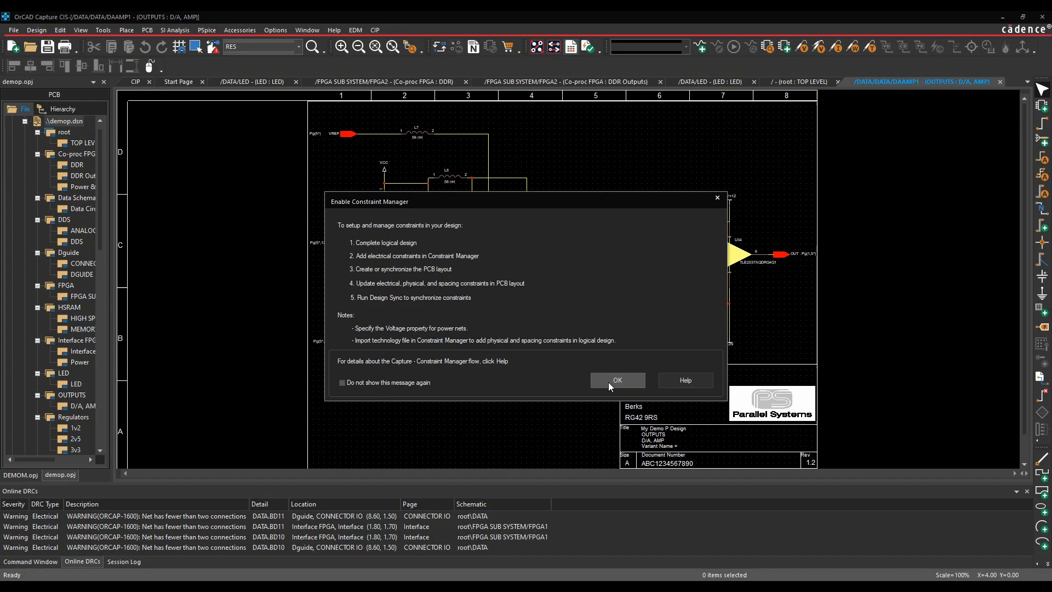
left_click(618, 380)
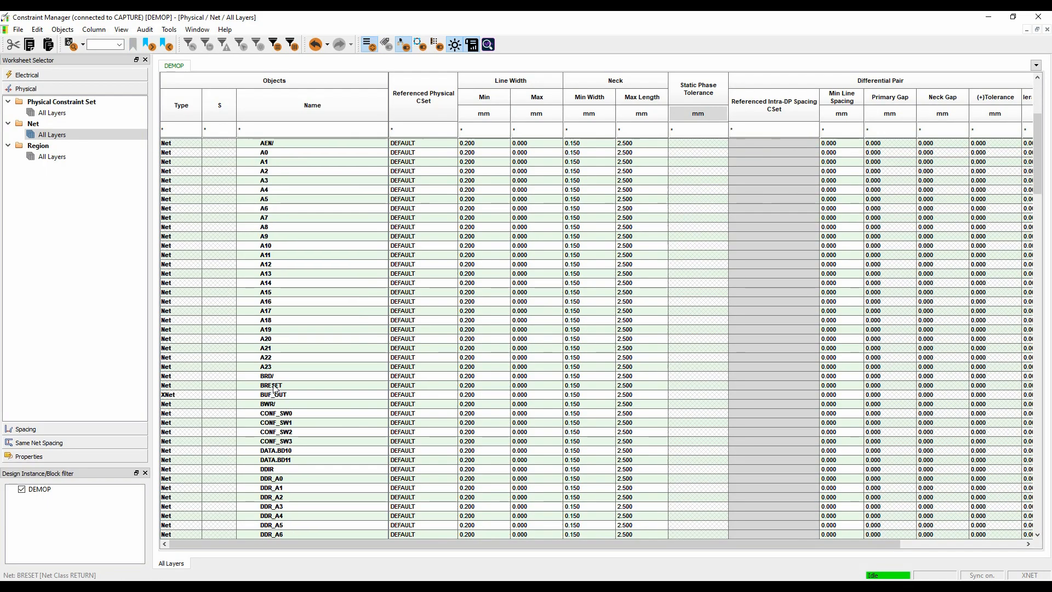
Step: Bring up Create Differential Pair from a net's context menu, view Auto Setup, then close
scroll("down", 3)
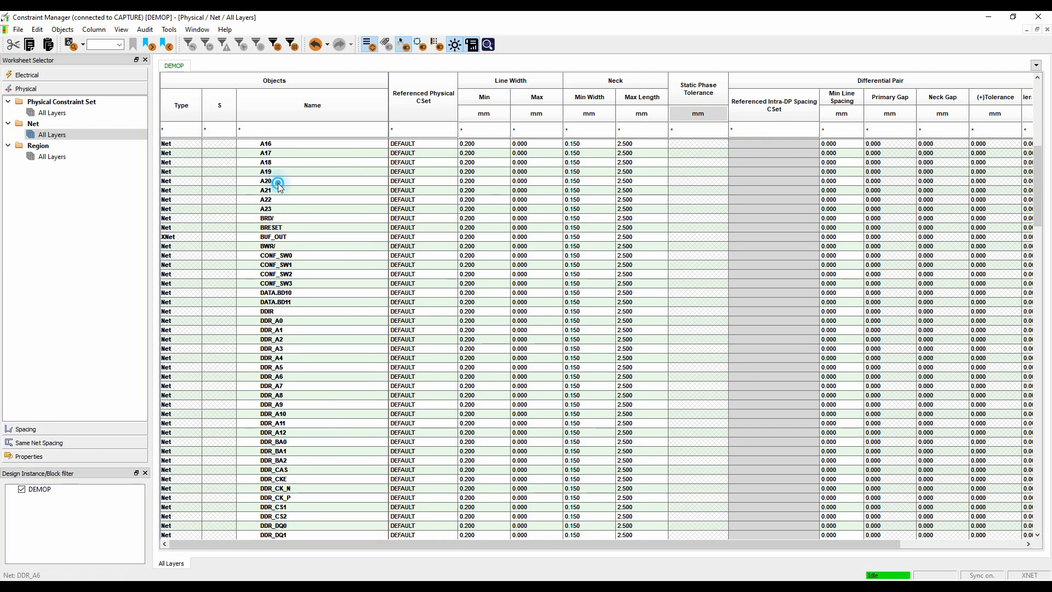
right_click(265, 190)
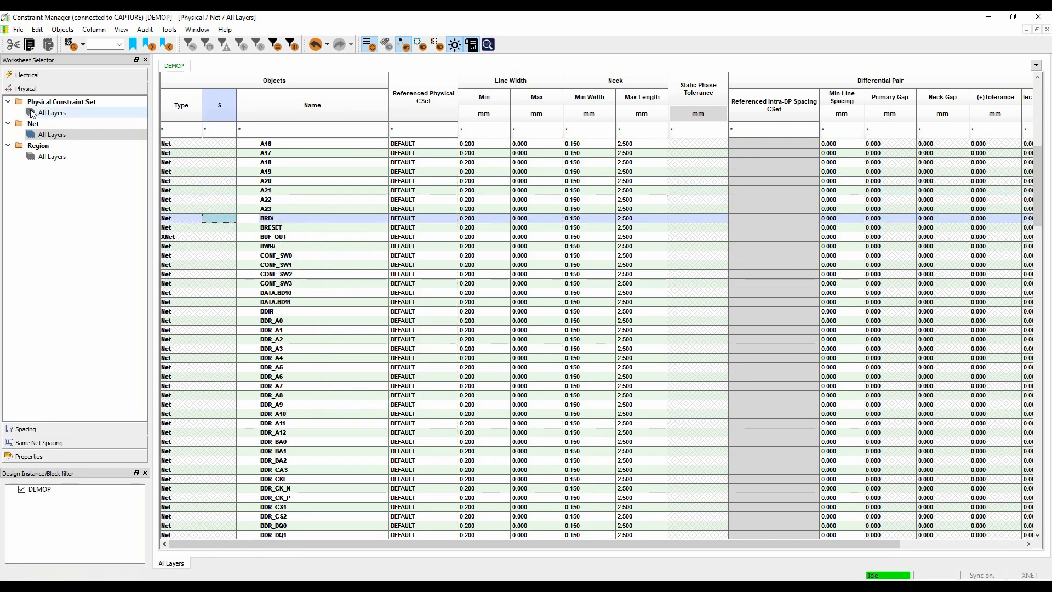
left_click(77, 30)
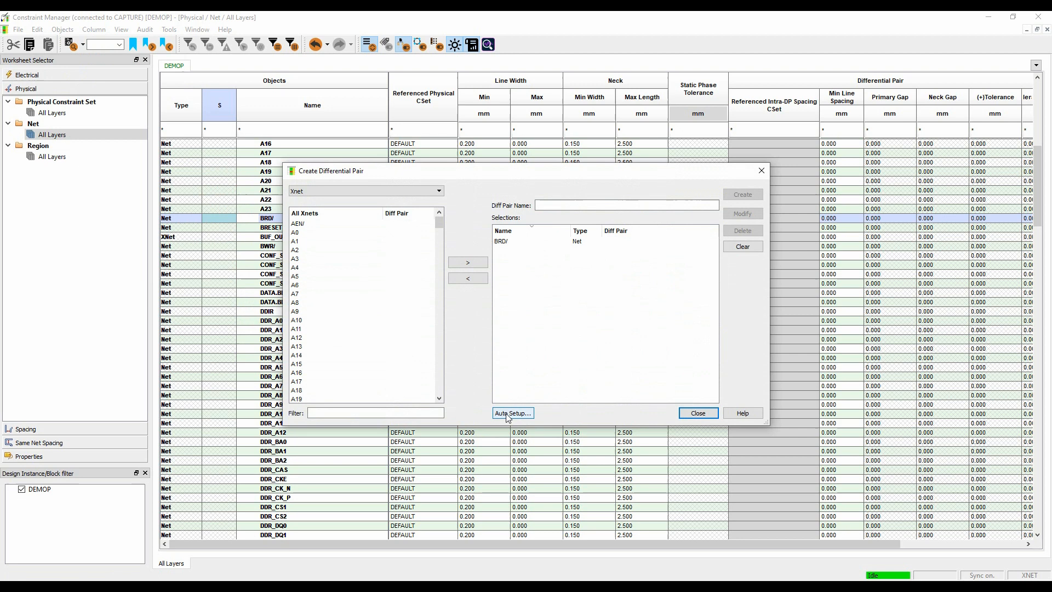
left_click(512, 414)
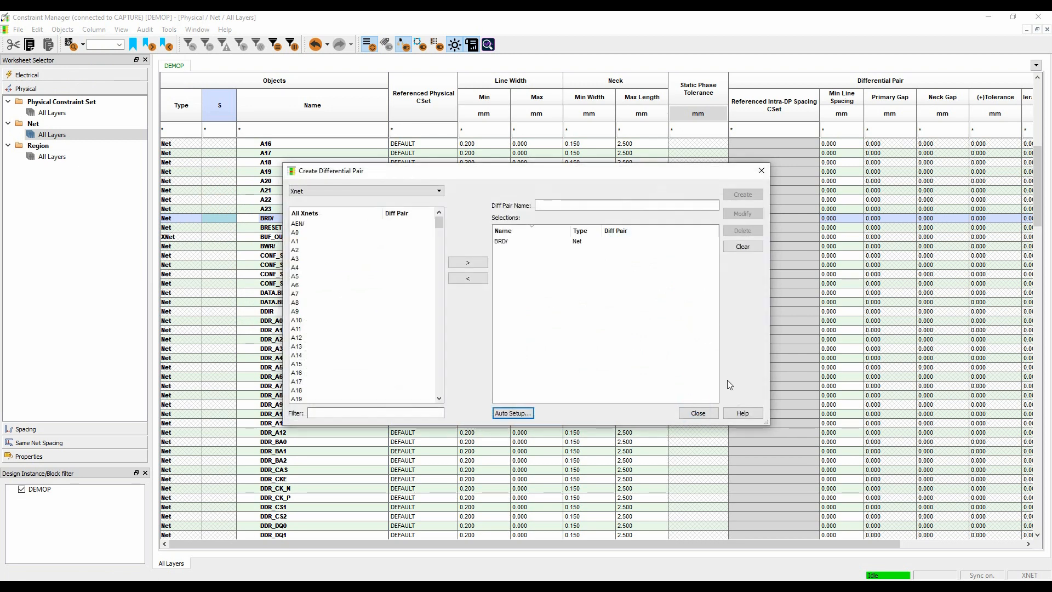
left_click(698, 412)
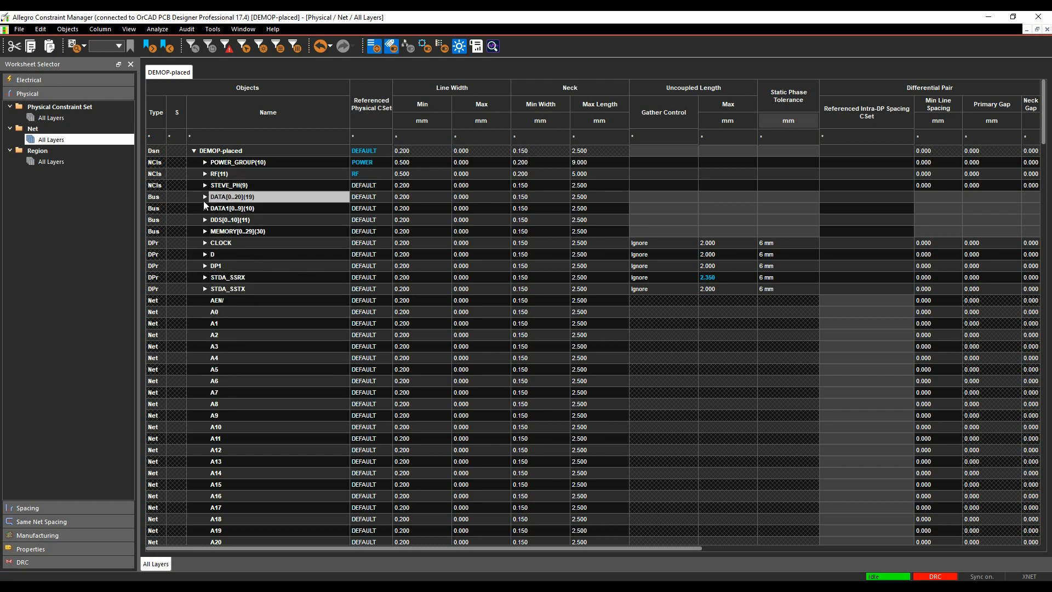
Step: Expand the CLOCK pair, select DATA0+ and DATA0-, and bring up Create options
left_click(204, 243)
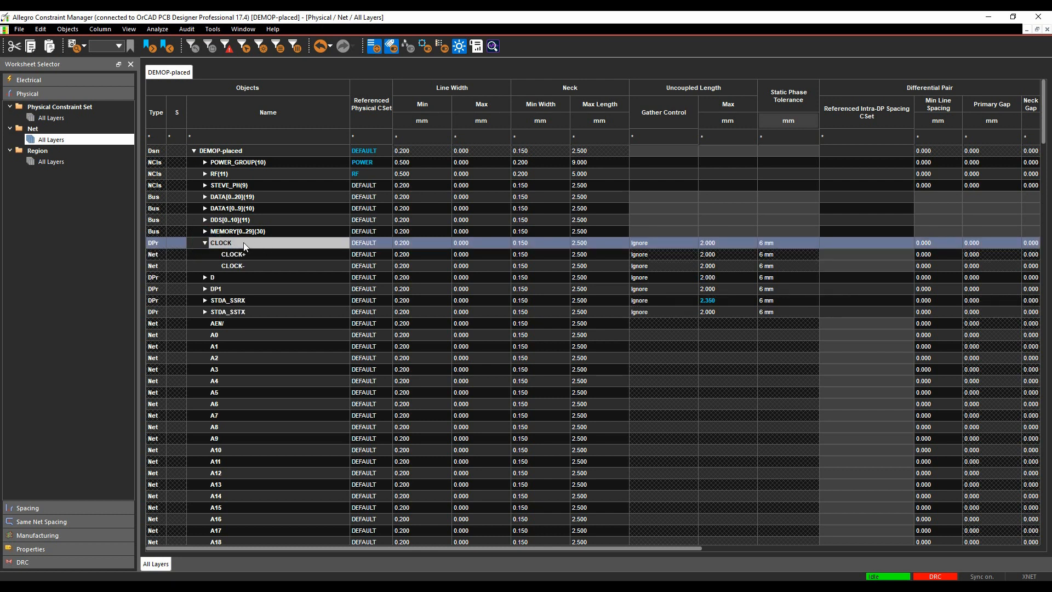
mouse_move(233, 243)
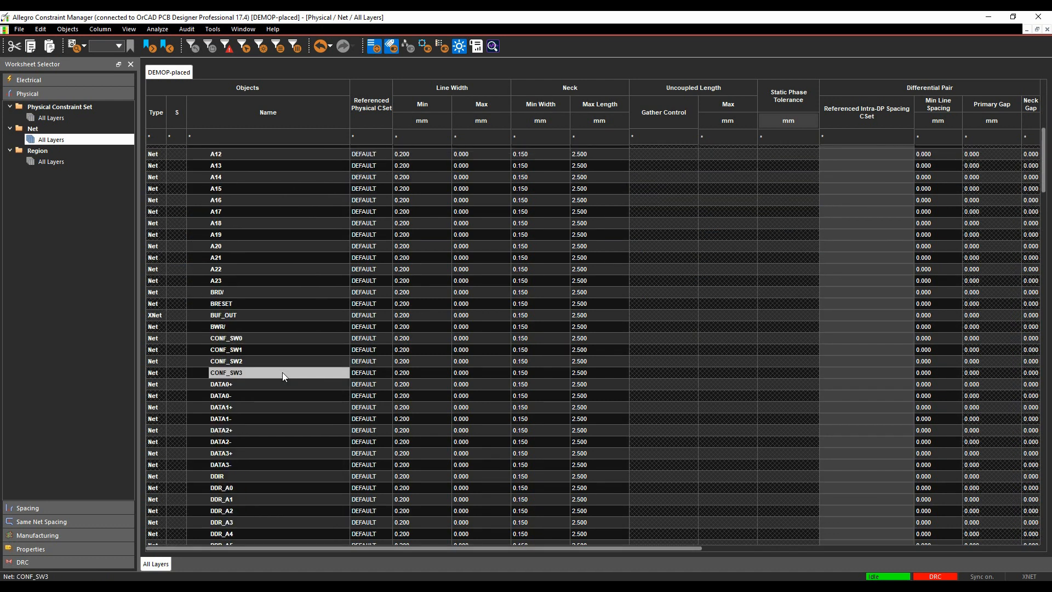
left_click(219, 384)
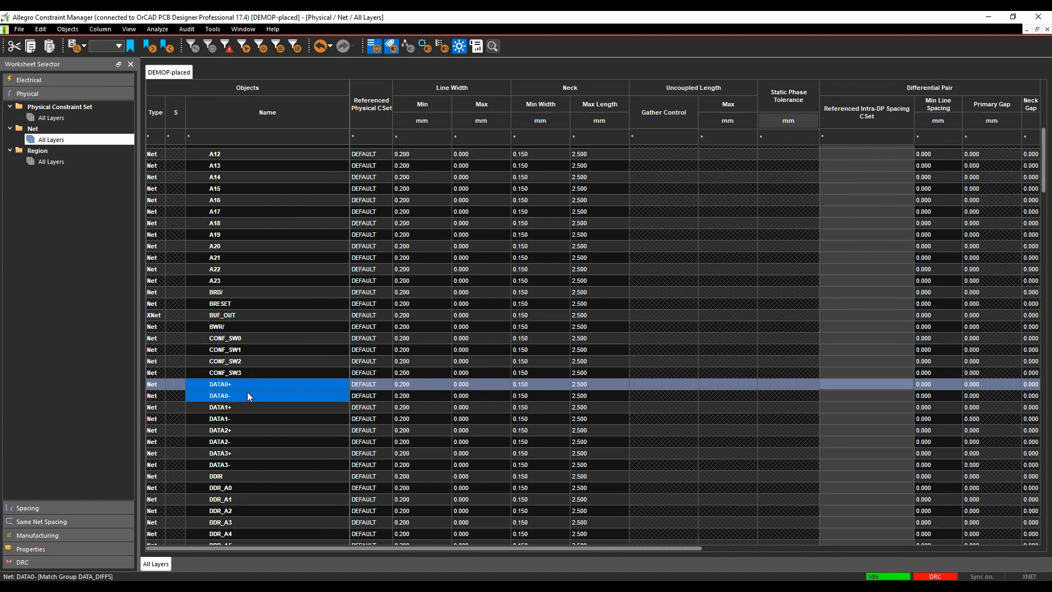
right_click(247, 396)
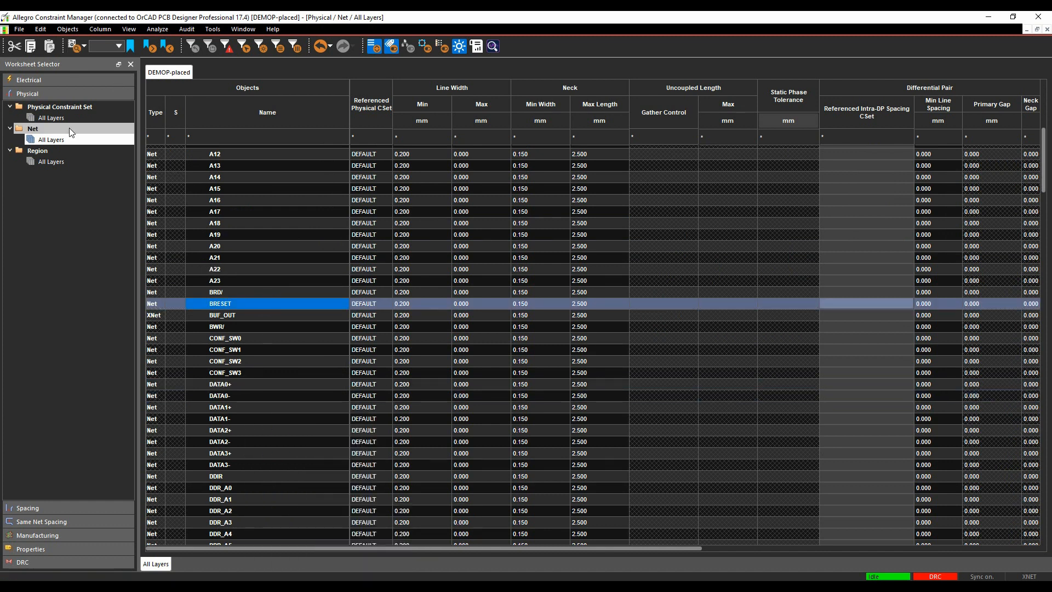
left_click(67, 29)
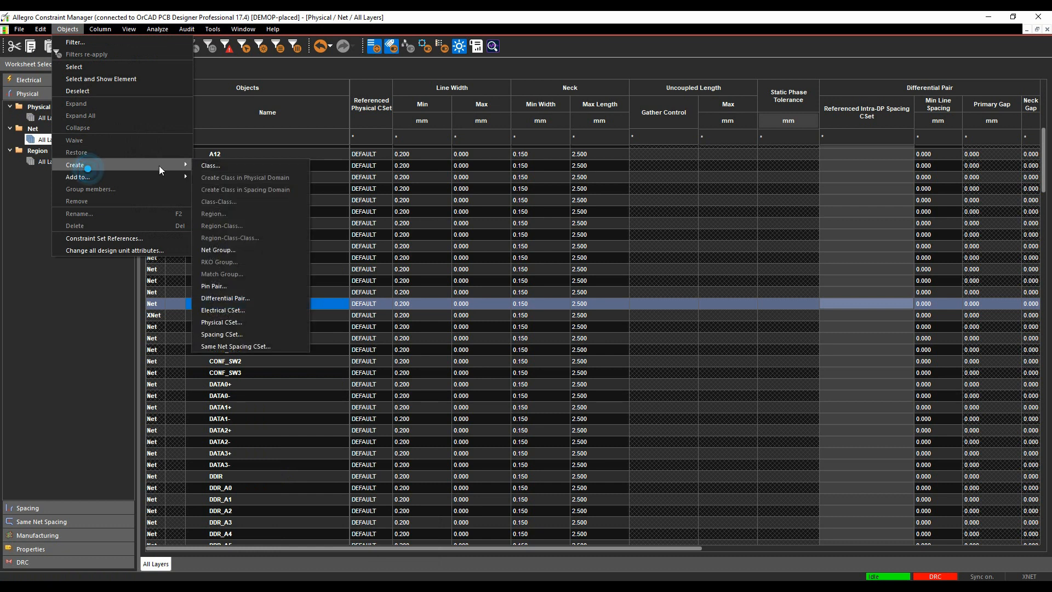
Step: In Auto Setup, apply the DP_ prefix and create pairs DP_DATA0 through DP_DATA3
left_click(224, 298)
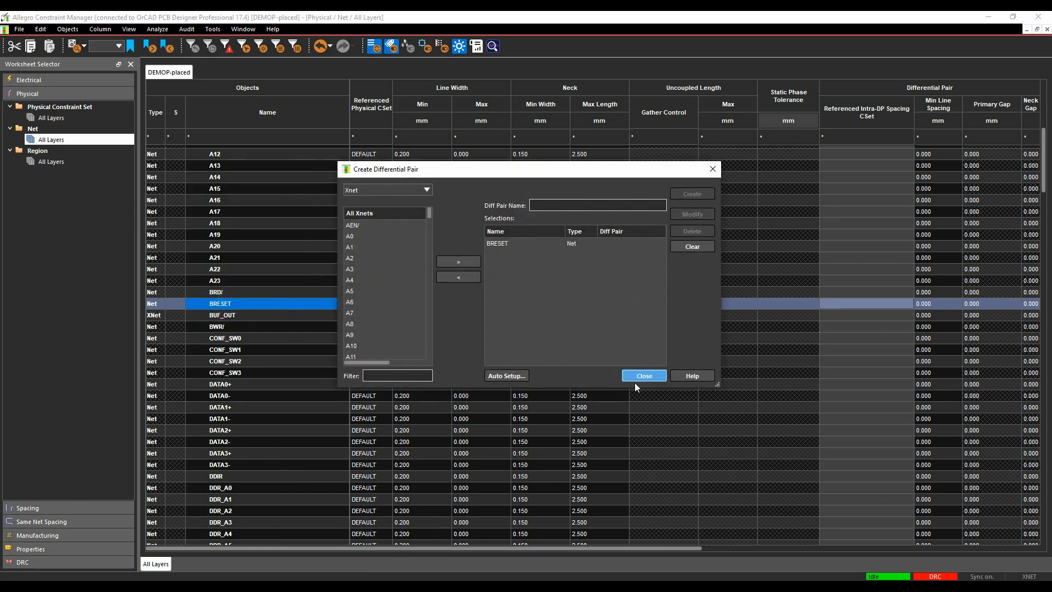
left_click(506, 375)
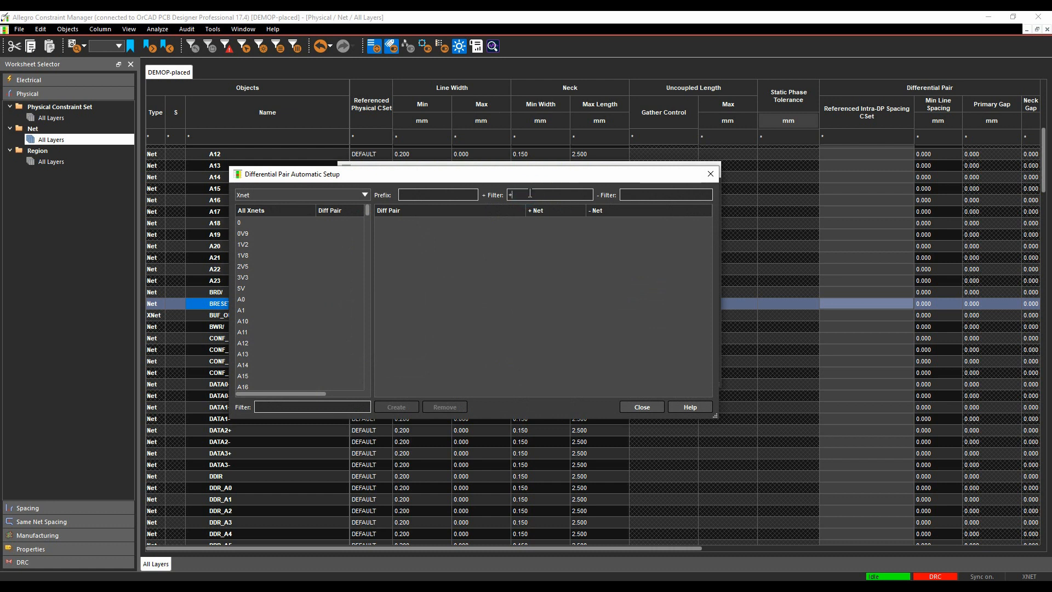
type("-")
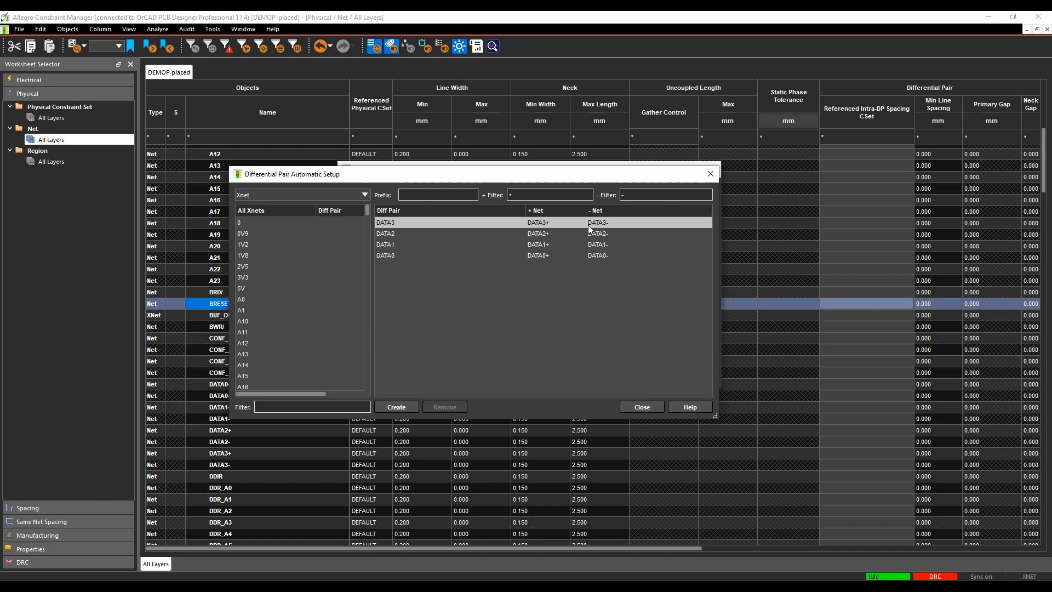
left_click(419, 195)
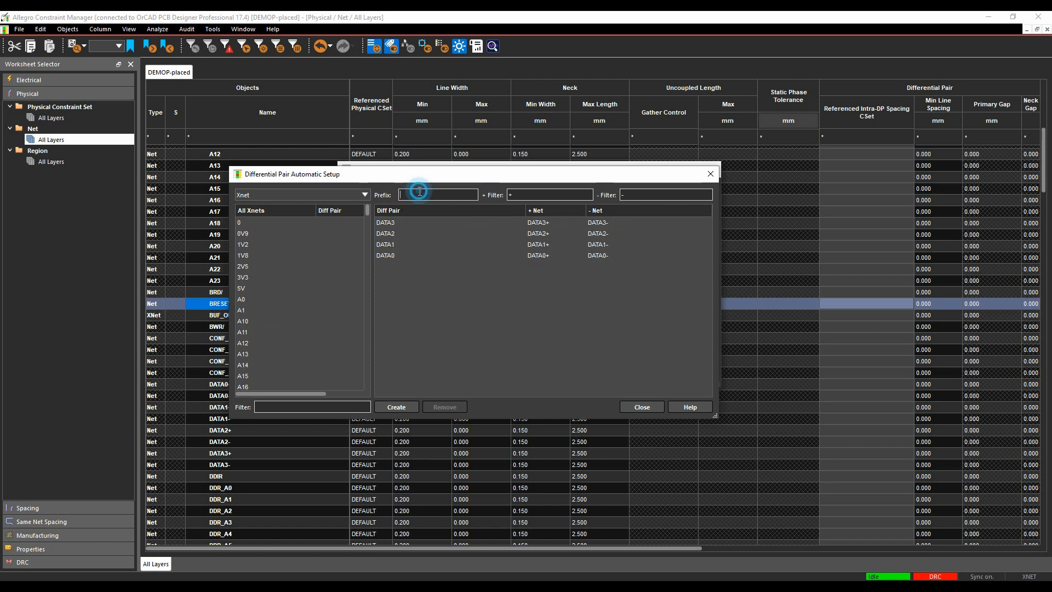
type("DP_")
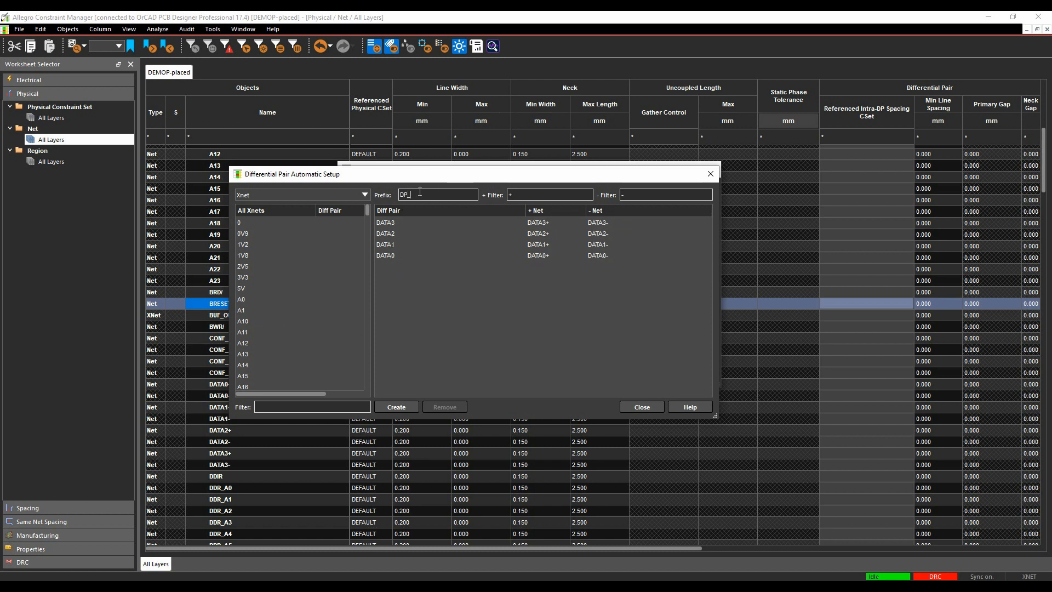
left_click(396, 406)
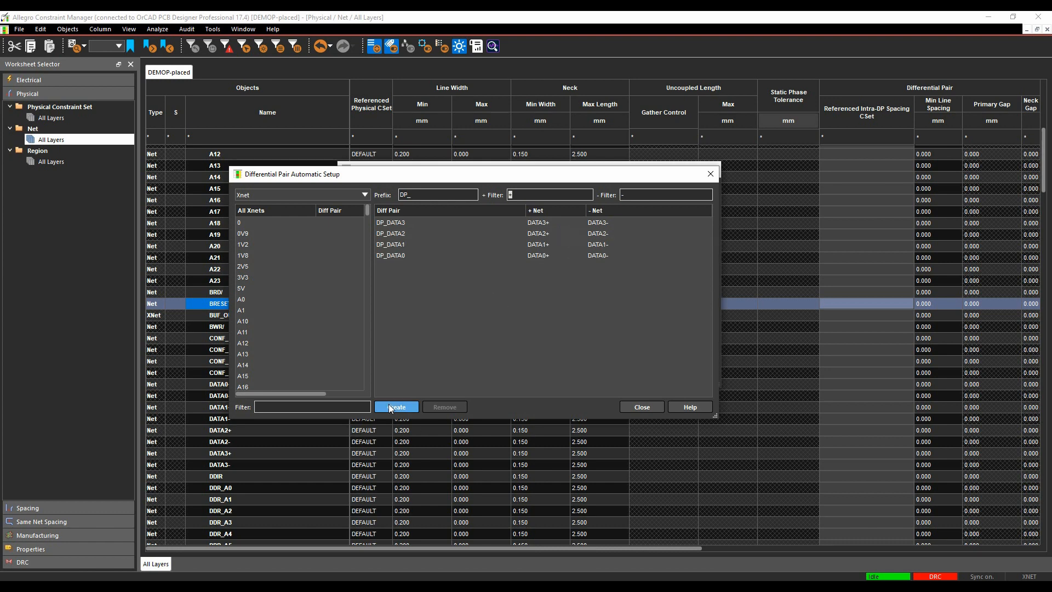
left_click(396, 407)
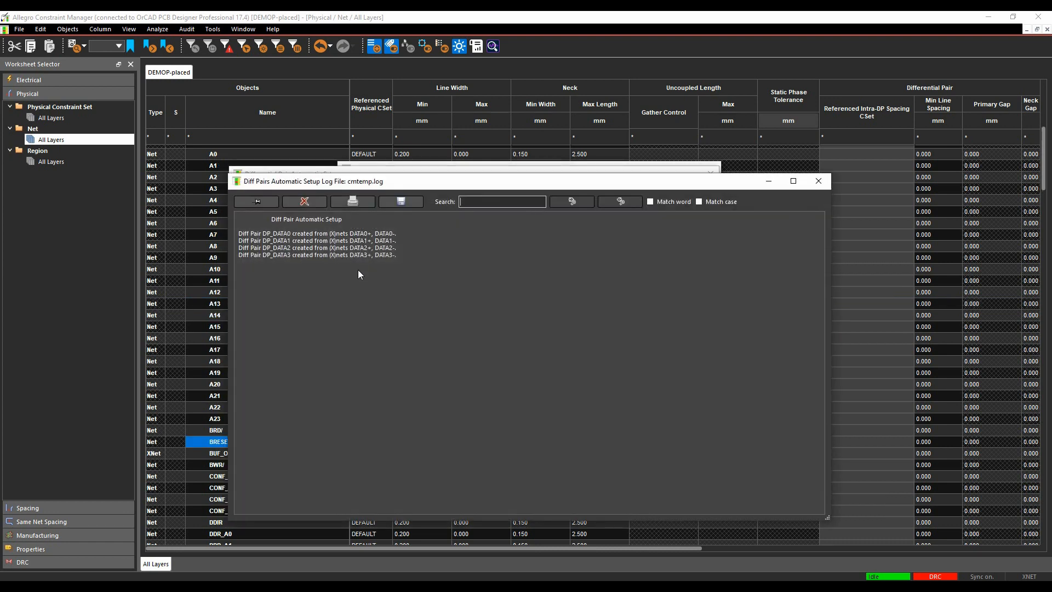
Step: Close the creation log and dialog, then expand DP_DATA pairs to verify members
left_click(819, 180)
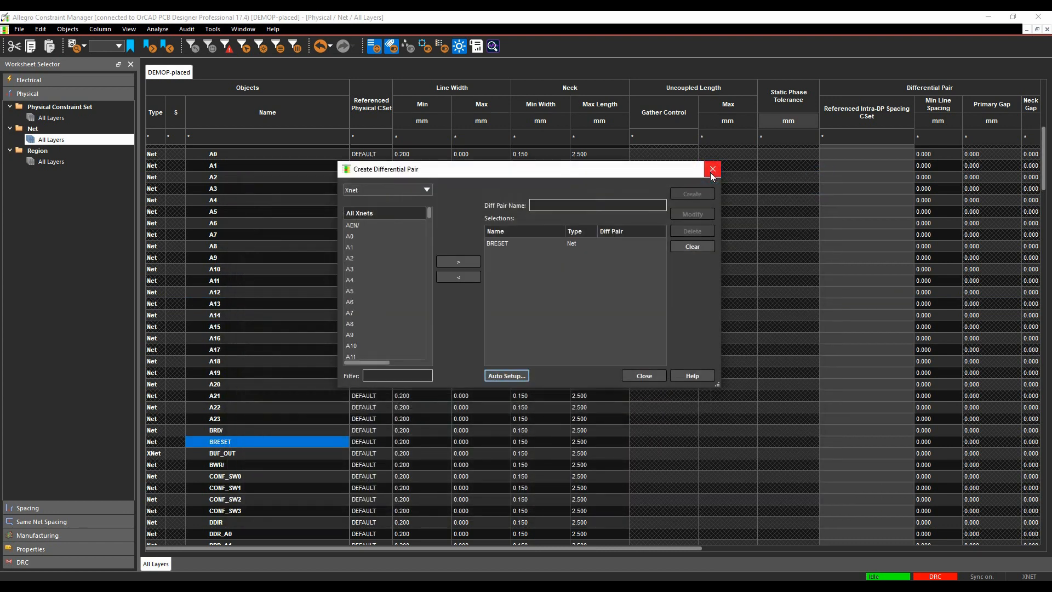
left_click(712, 168)
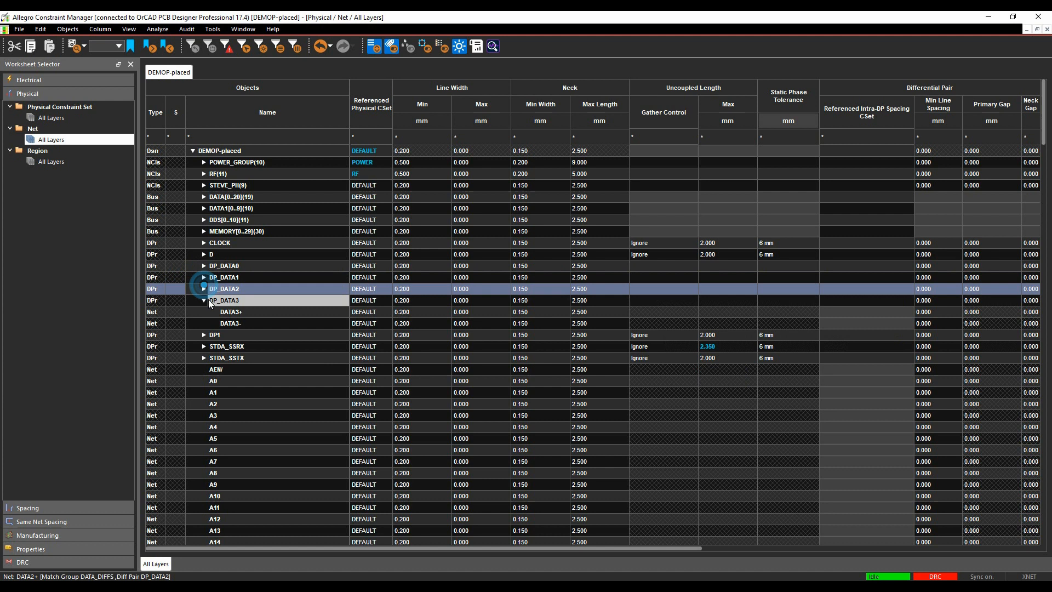
left_click(203, 300)
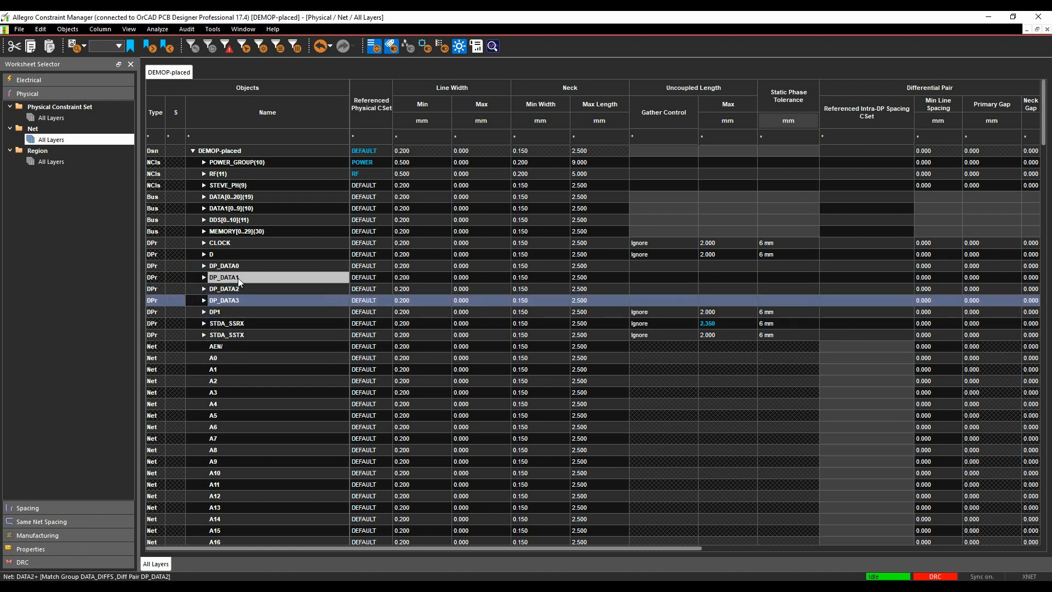
left_click(203, 265)
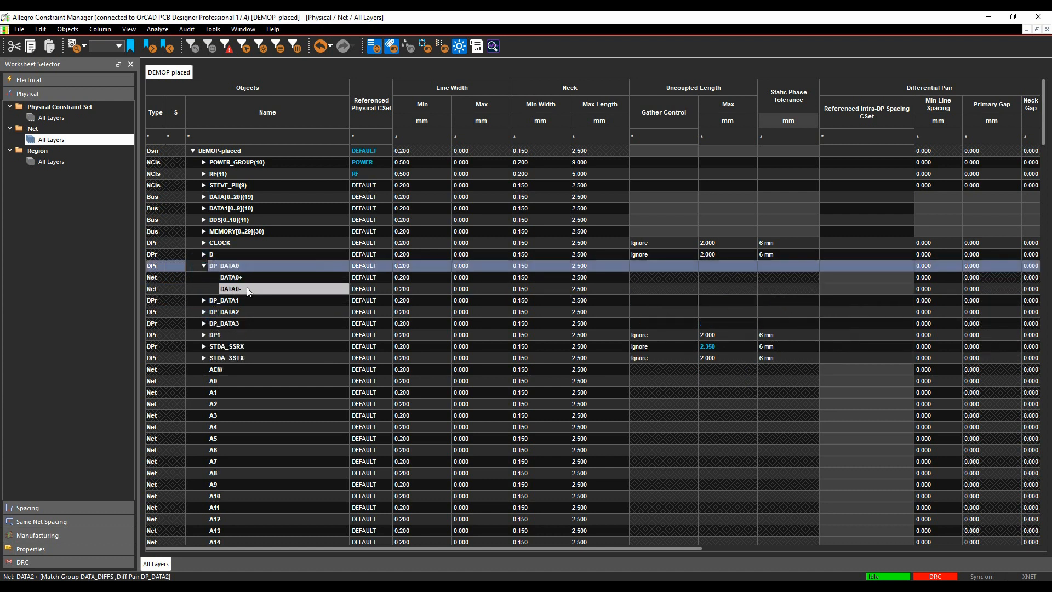
left_click(203, 265)
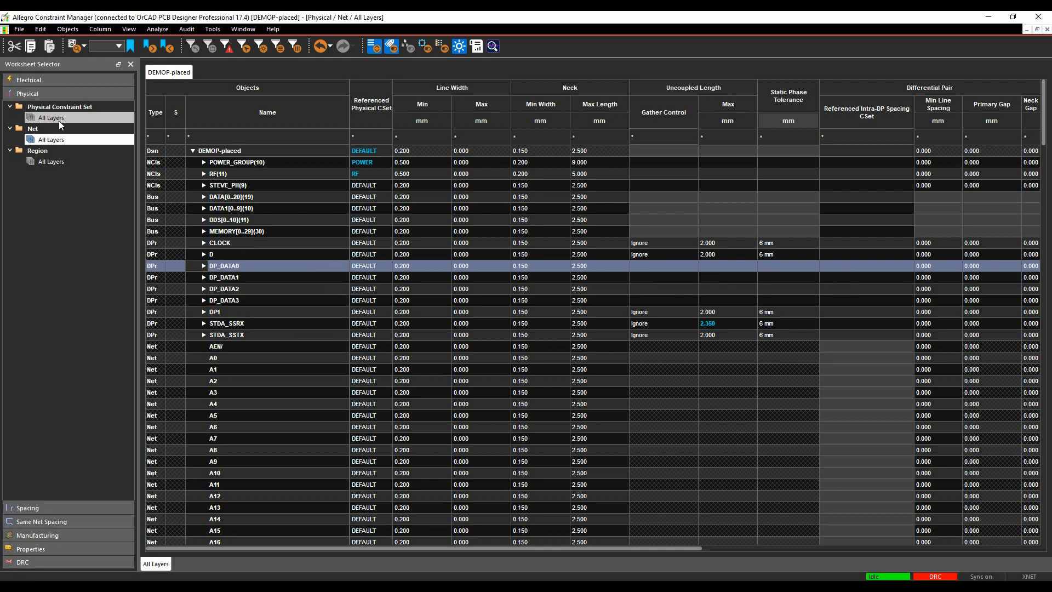
Step: Review the Electrical differential pair worksheet, then list the Physical worksheets
left_click(24, 80)
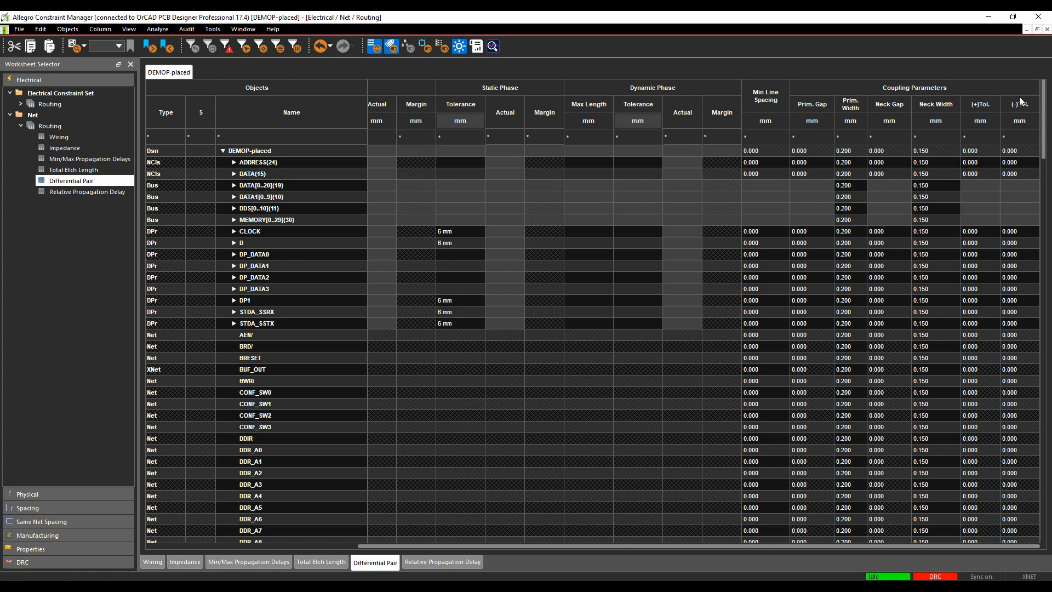
mouse_move(1020, 134)
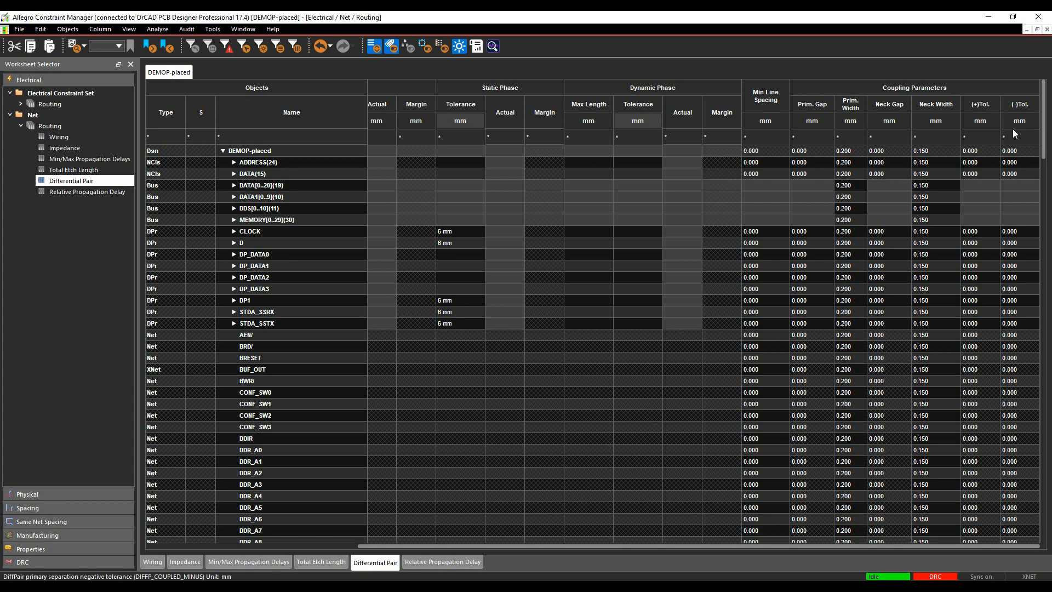
mouse_move(1014, 134)
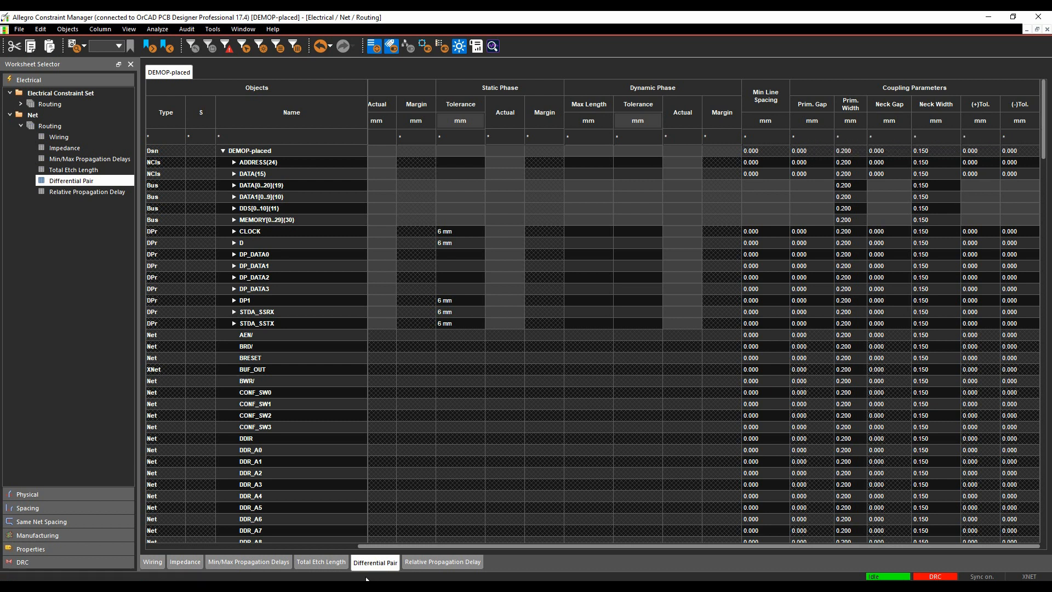
left_click(28, 494)
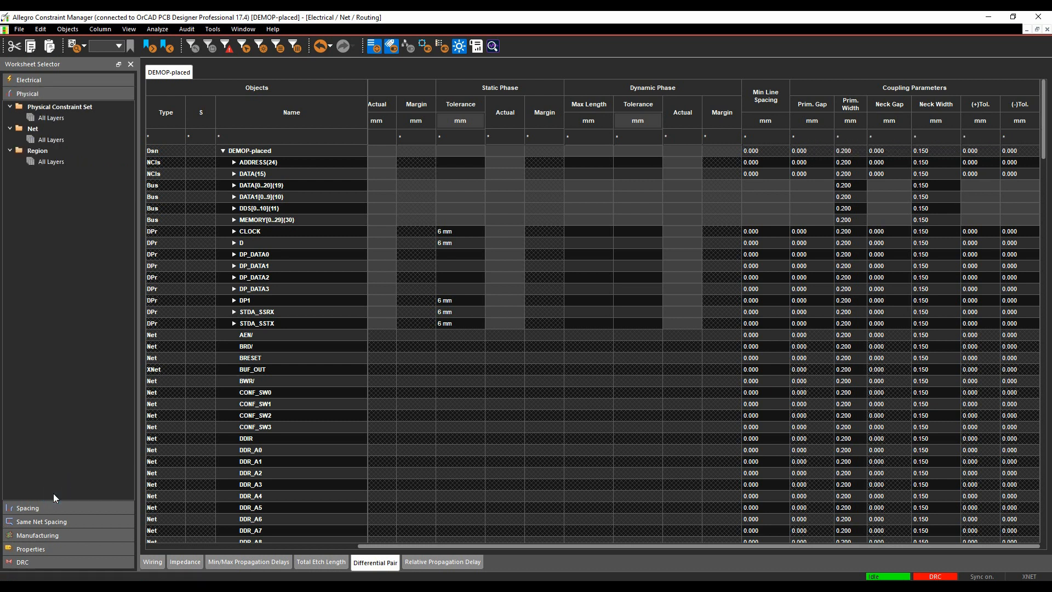
left_click(51, 118)
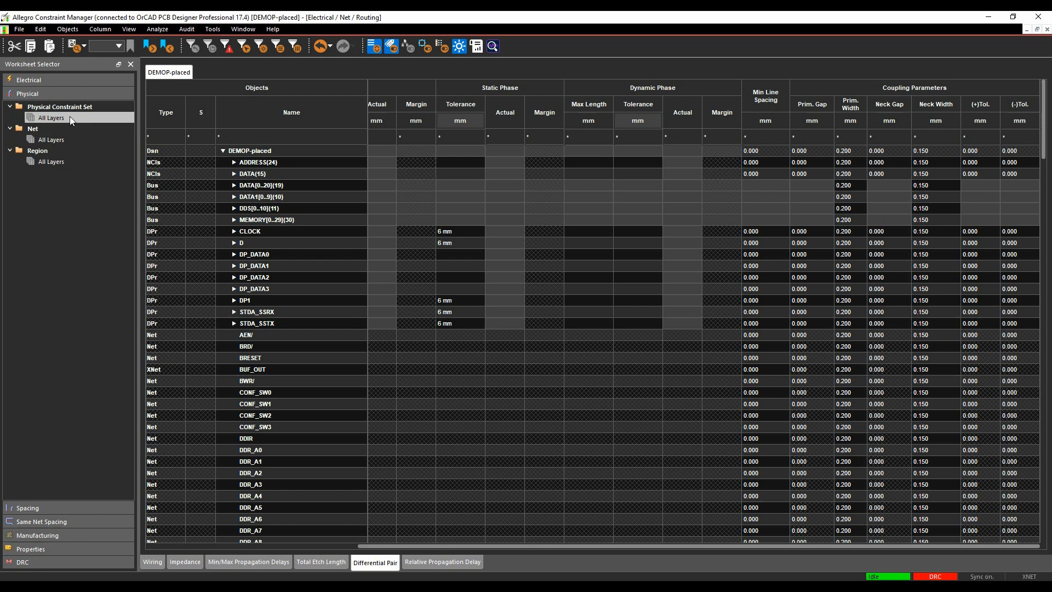
Step: In Physical Constraint Set > All Layers, create CSet DIFF1 from DEFAULT
left_click(50, 118)
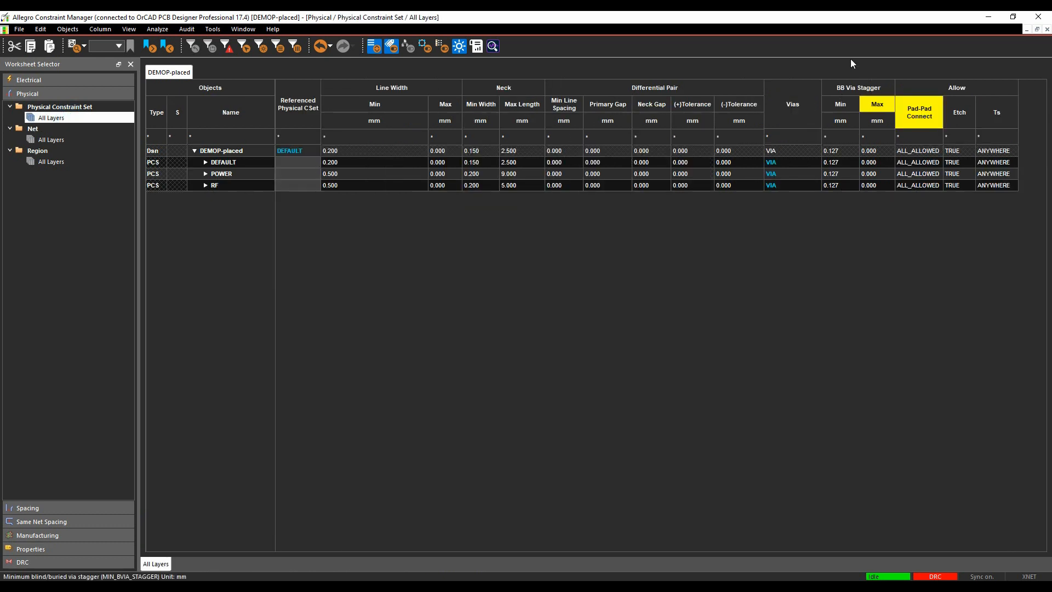
left_click(563, 185)
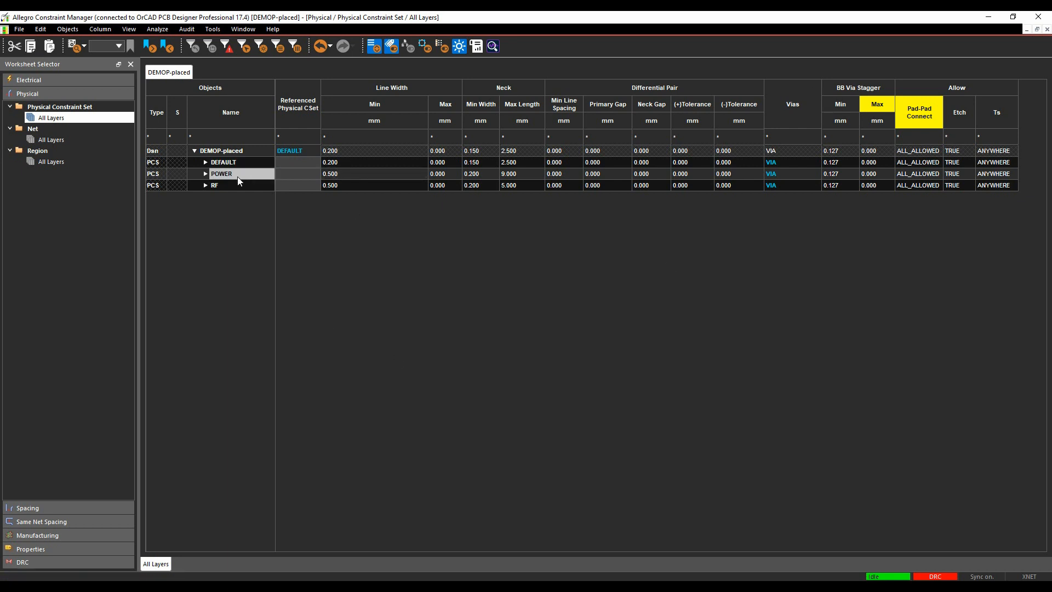
right_click(223, 161)
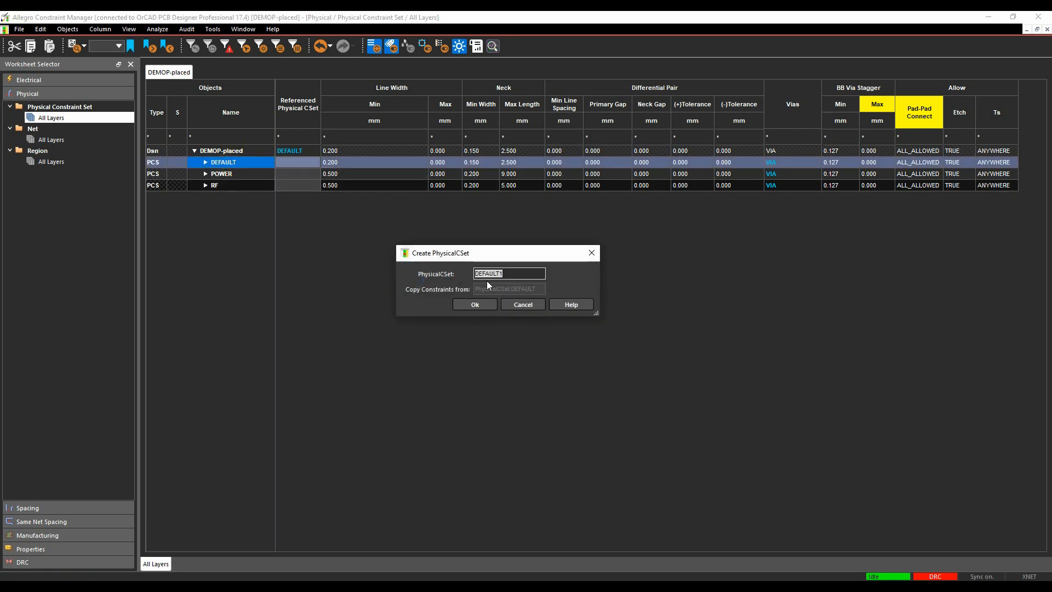
left_click(474, 304)
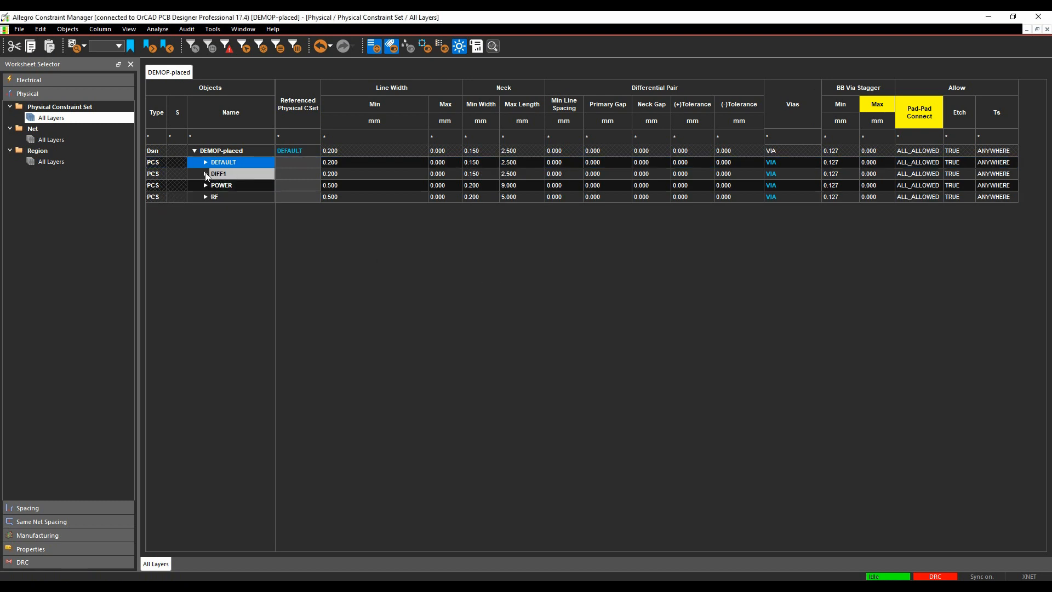
Step: Enter DIFF1 width 0.150, gap 0.150, tolerances 0.050, spacing 0.100, then expand it
left_click(374, 174)
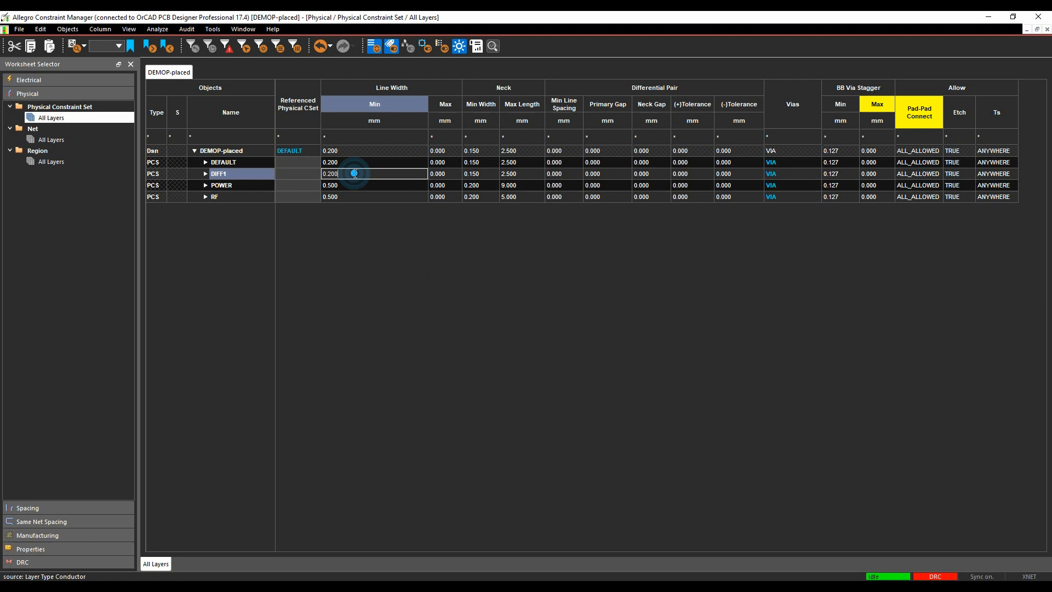
type("0.15")
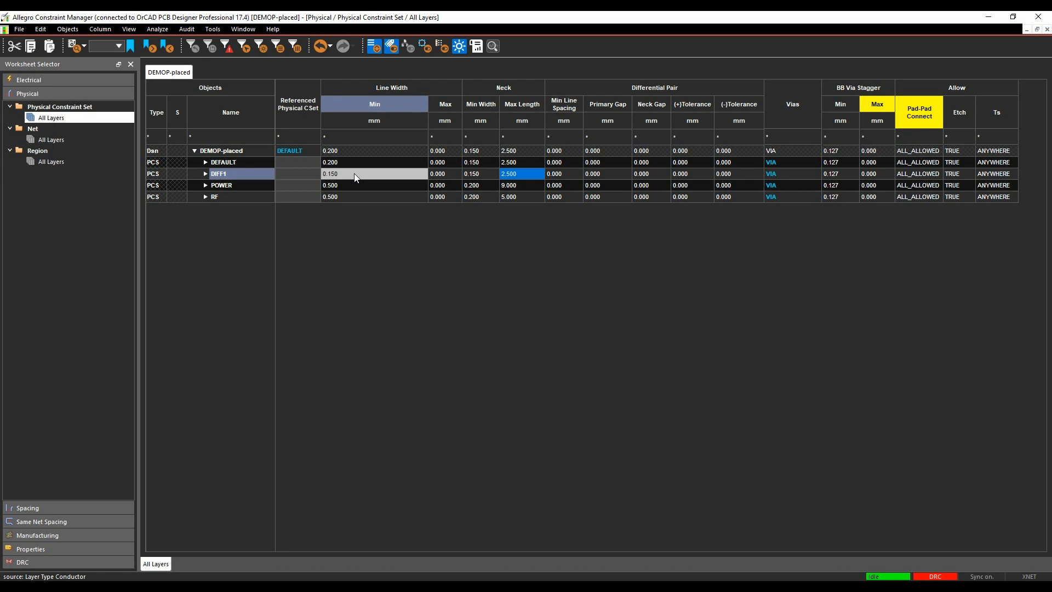
left_click(563, 173)
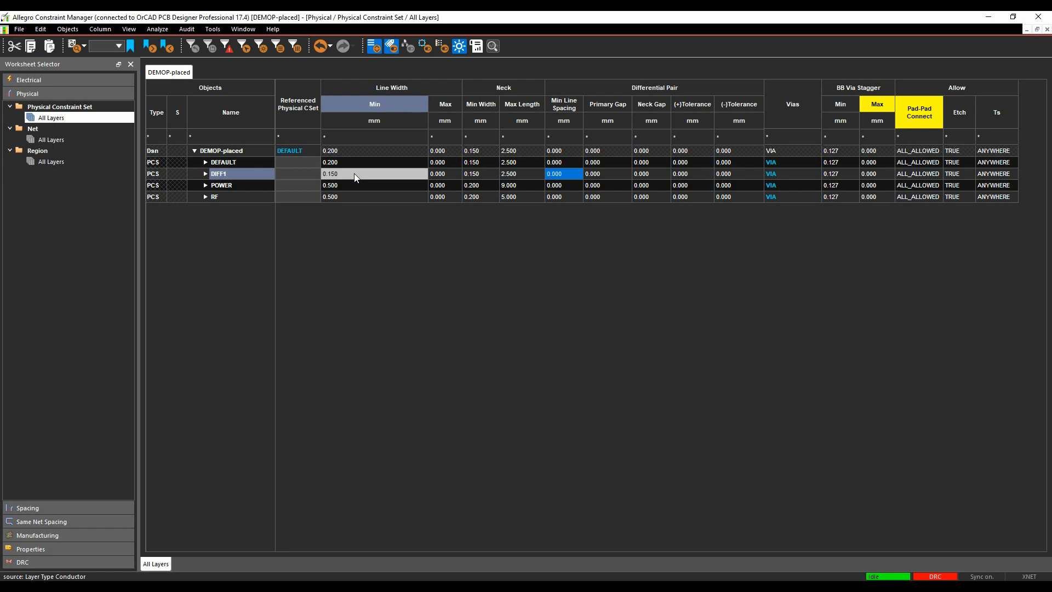
type("0.15")
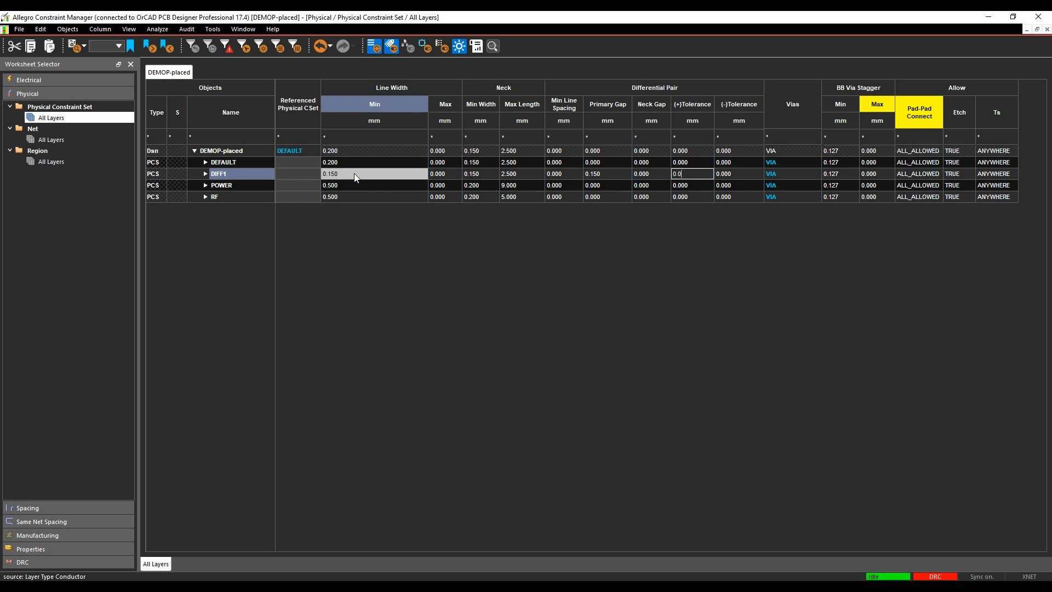
type("0.050")
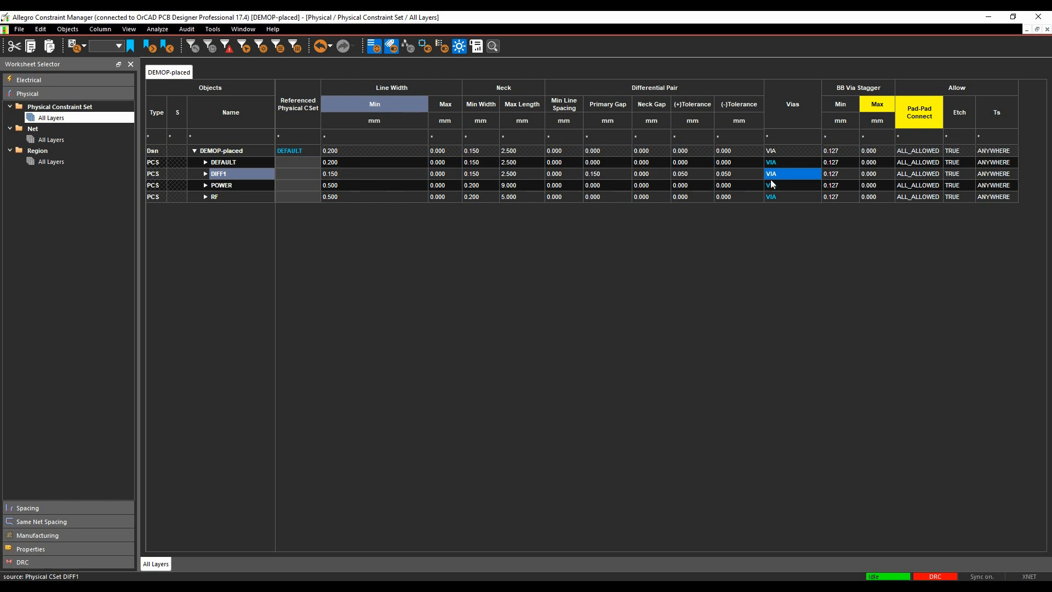
mouse_move(543, 99)
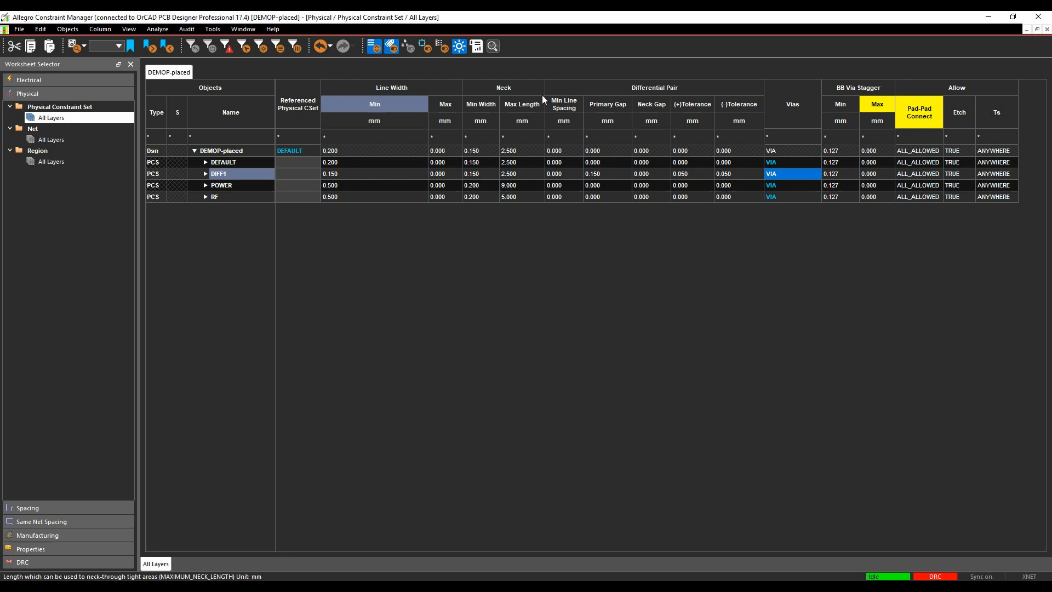
left_click(554, 174)
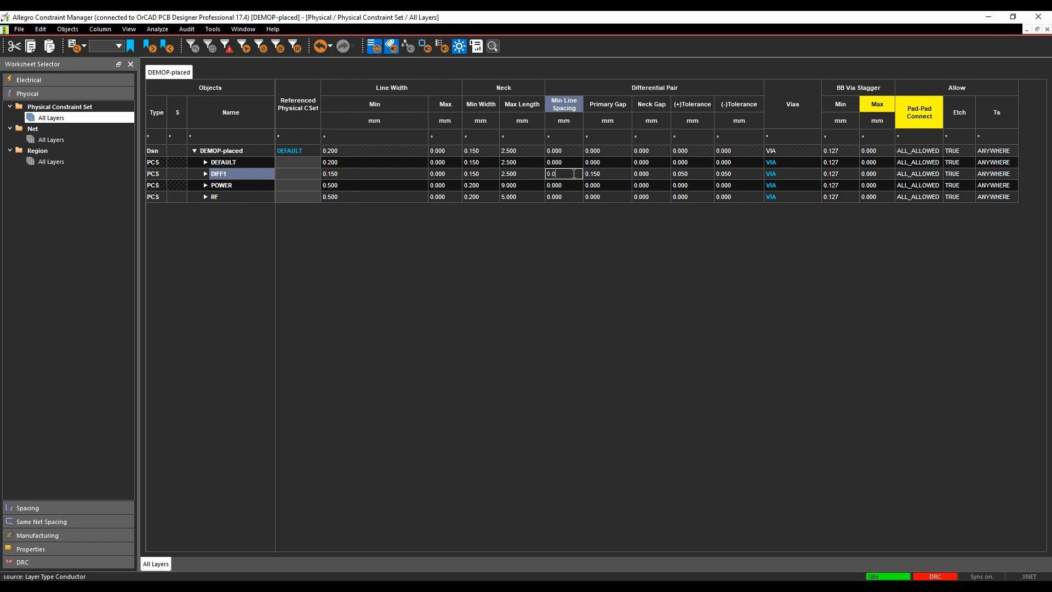
type("0.100")
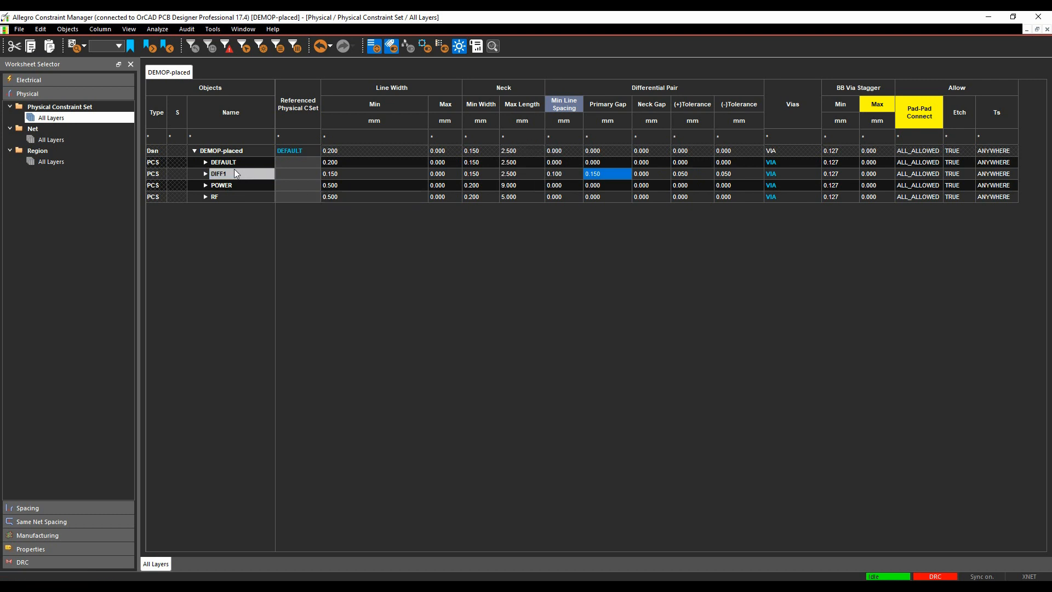
left_click(205, 173)
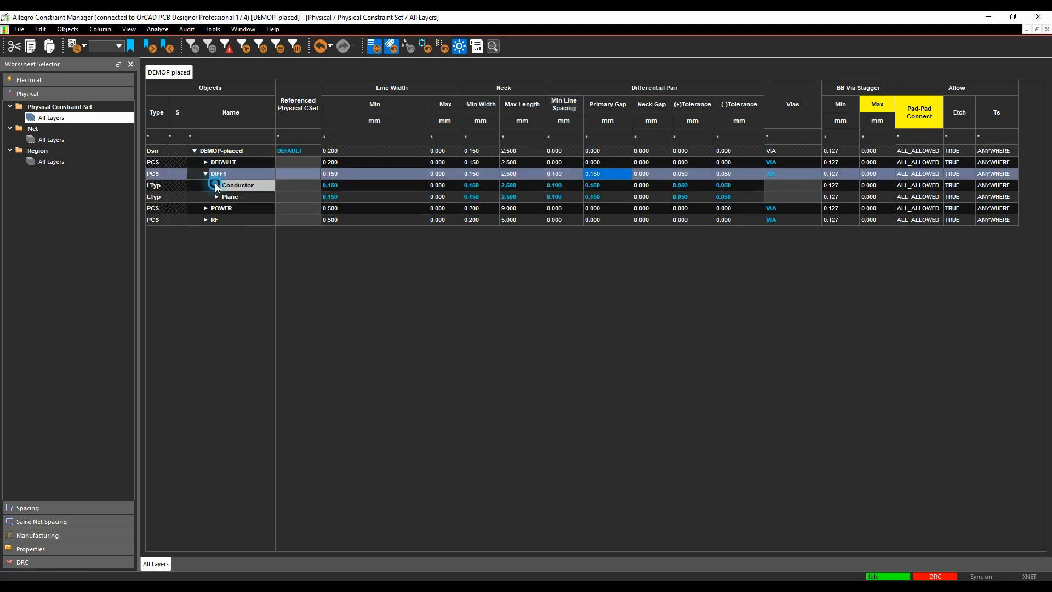
Step: Expand DIFF1 to all layers and change INNER1 minimum width to 0.200, then back to 0.150
left_click(206, 185)
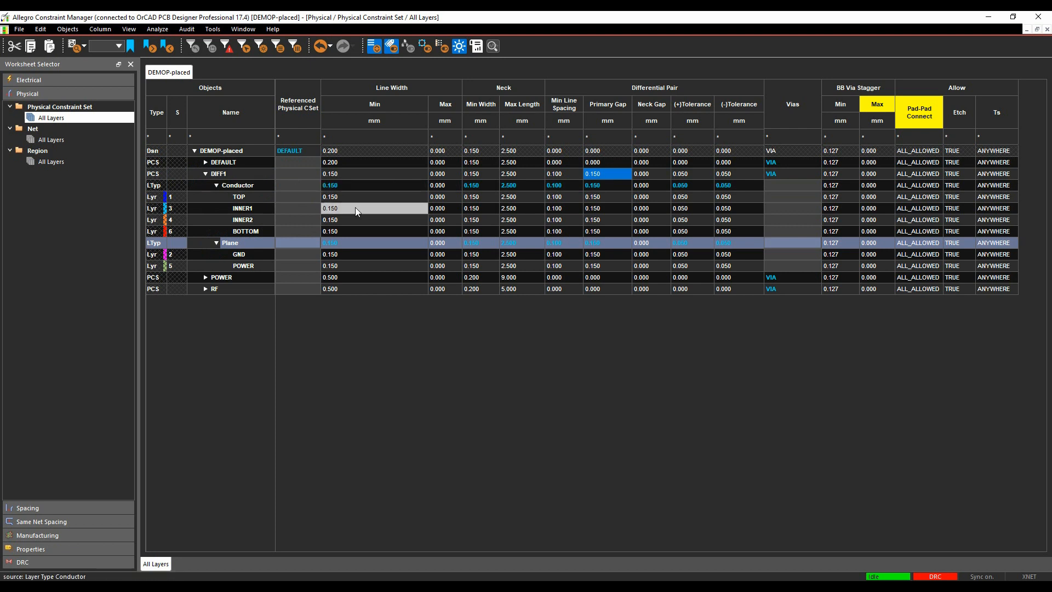
type("0.2")
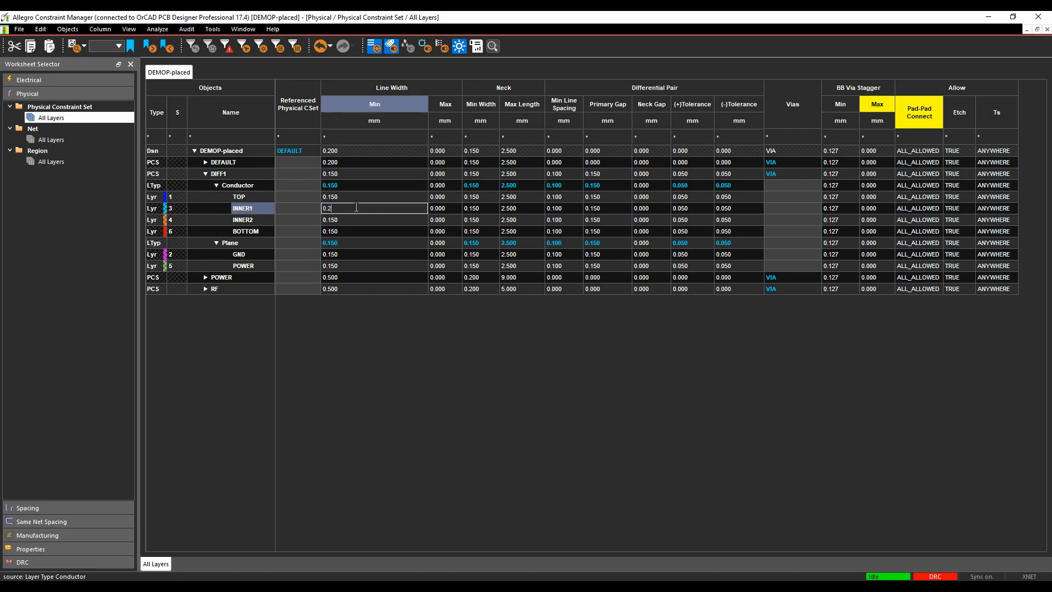
key("Enter")
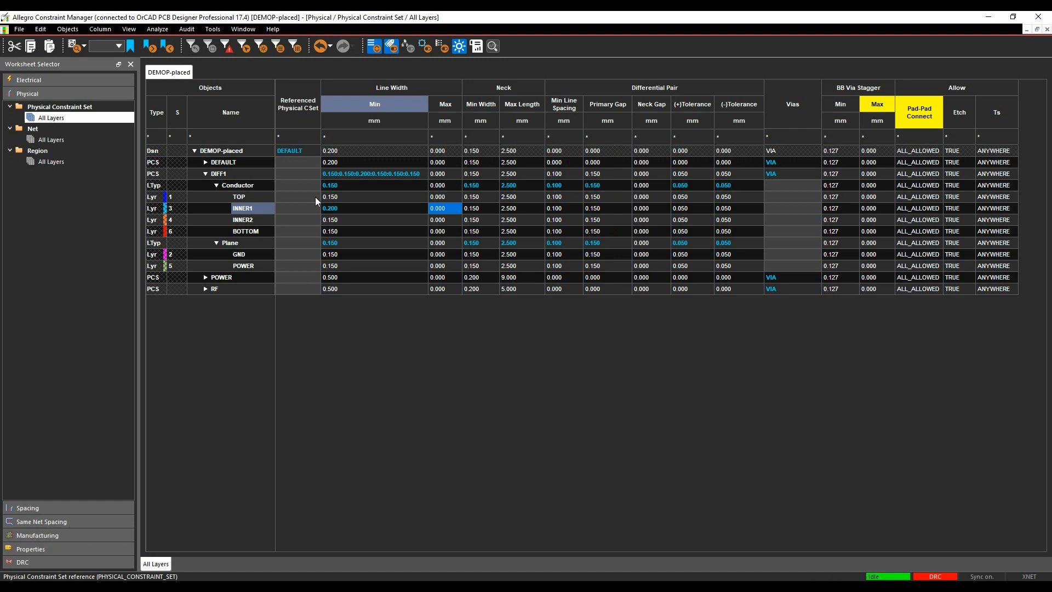
double_click(373, 208)
type("0.150")
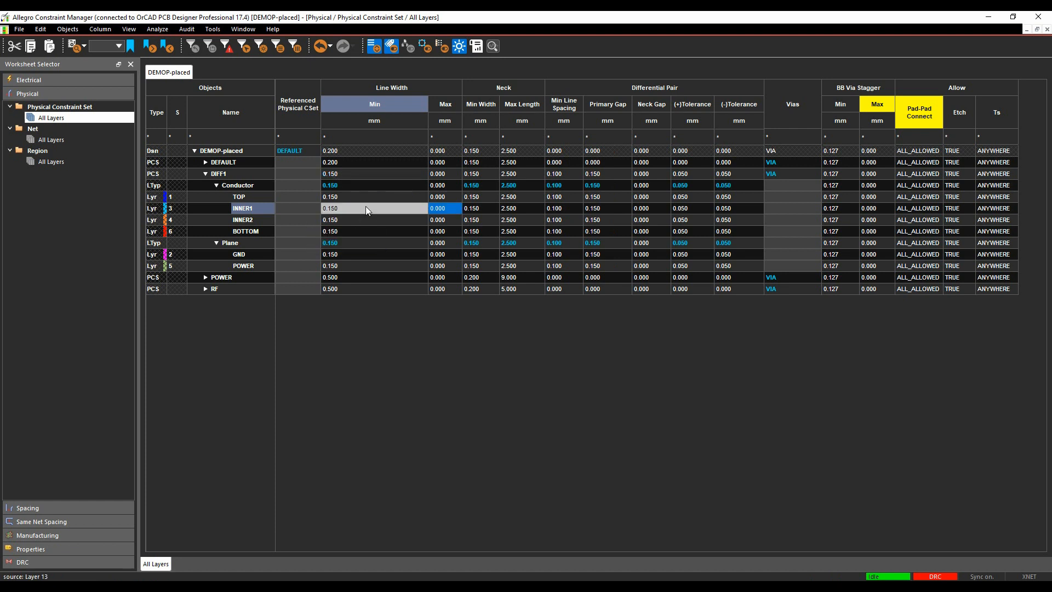
left_click(374, 231)
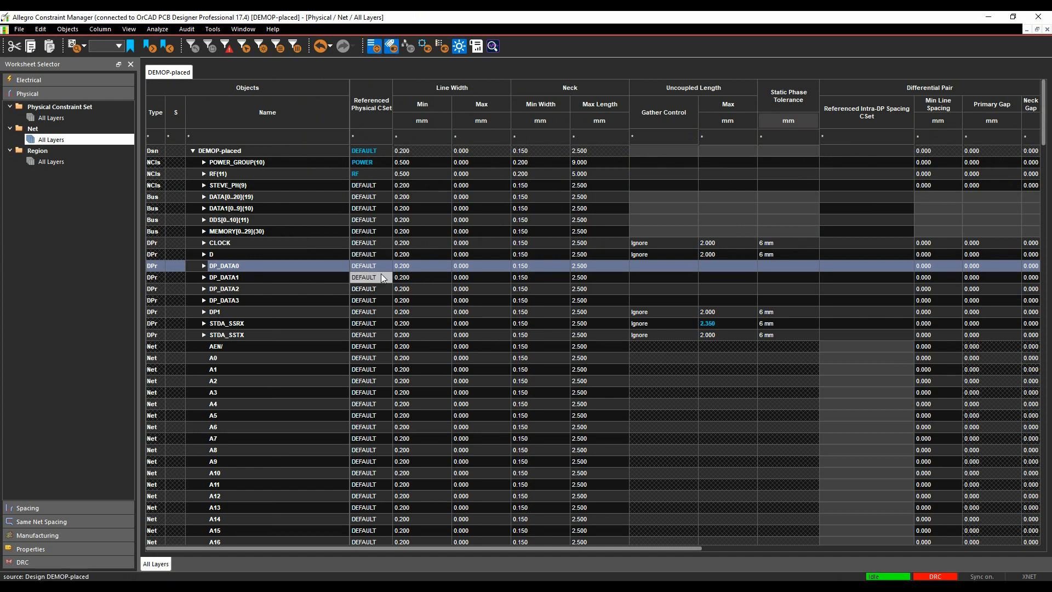
Step: Switch DP_DATA0's Referenced Physical CSet to DIFF1, then back to DEFAULT
left_click(389, 266)
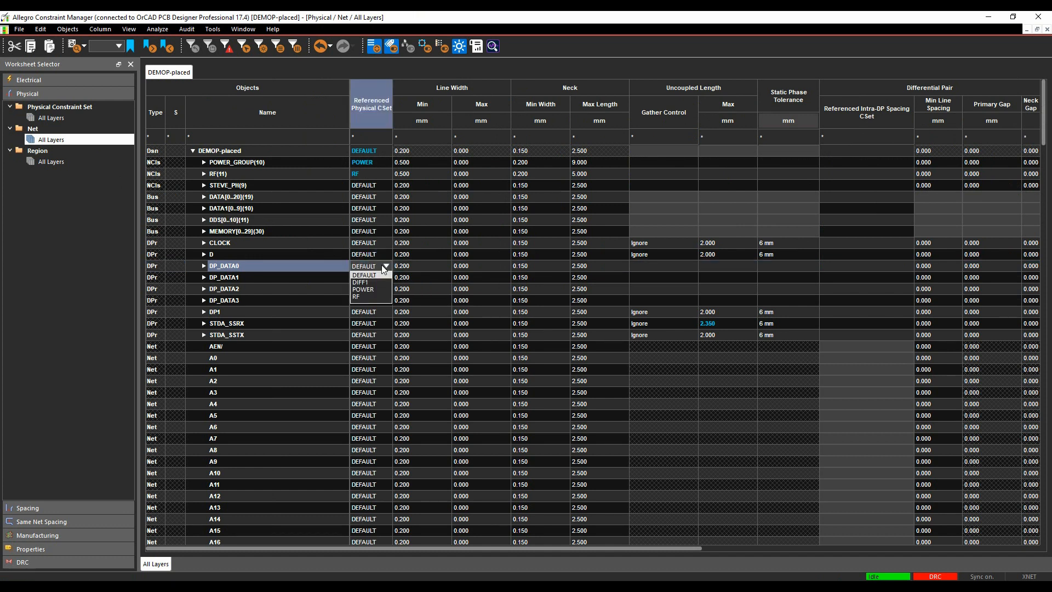
left_click(360, 283)
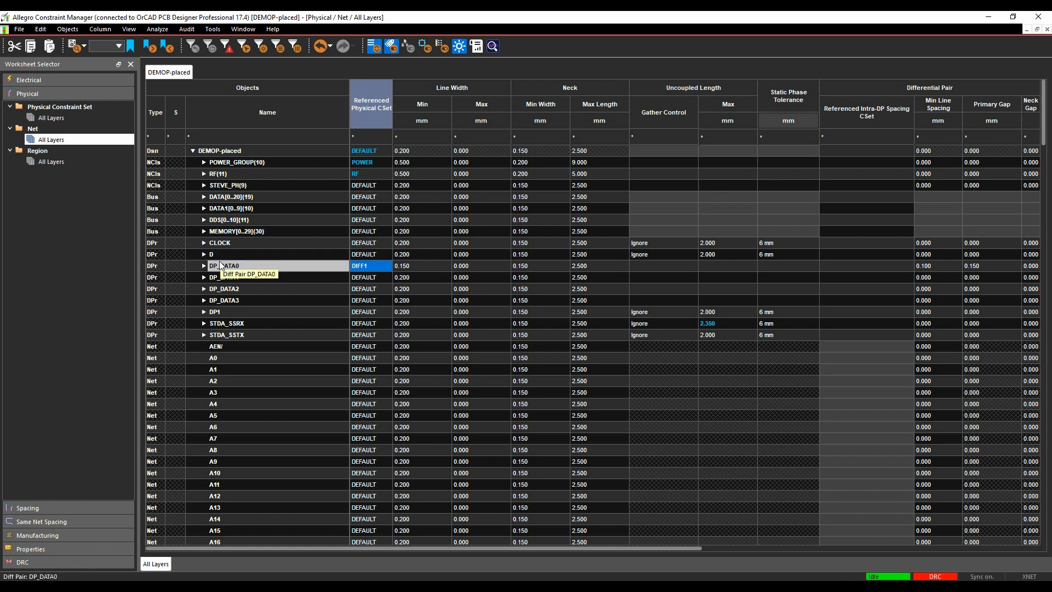
left_click(383, 266)
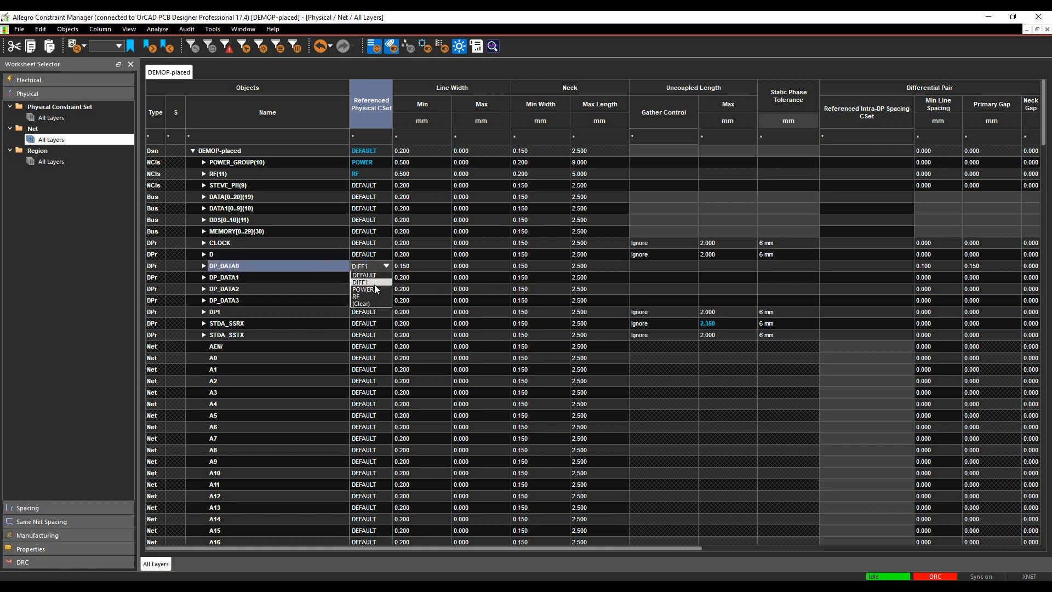
left_click(363, 274)
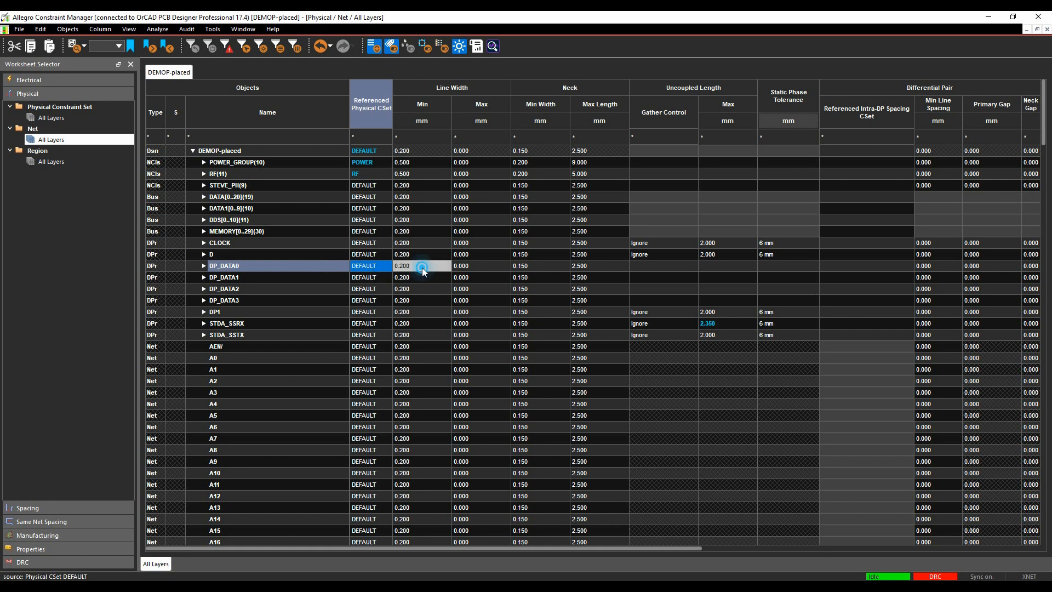
Step: Override DP_DATA0's minimum line width to 0.165, then clear the override
double_click(422, 266)
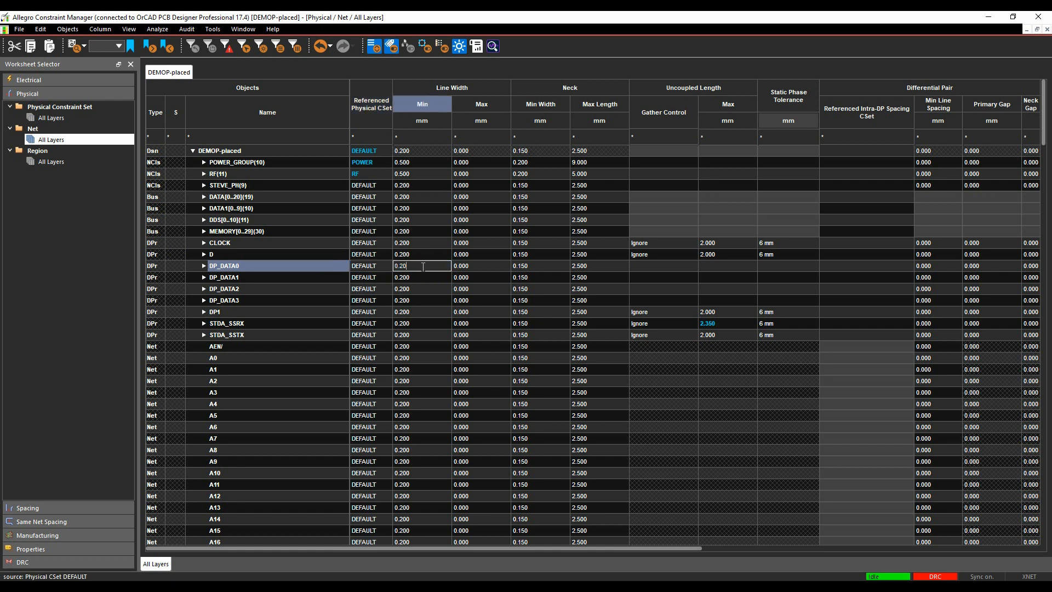
type("0.165")
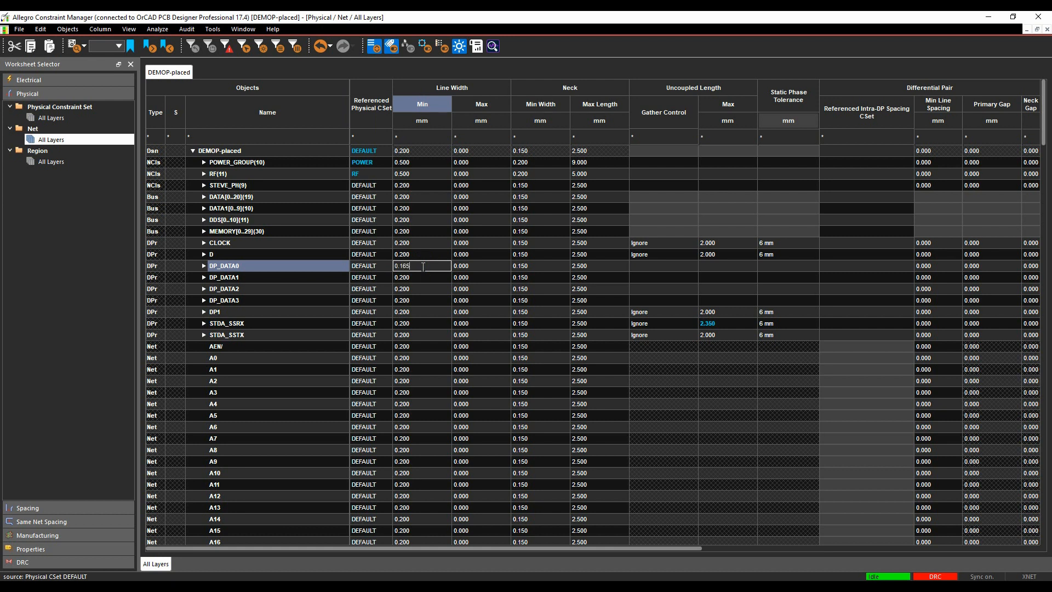
left_click(481, 266)
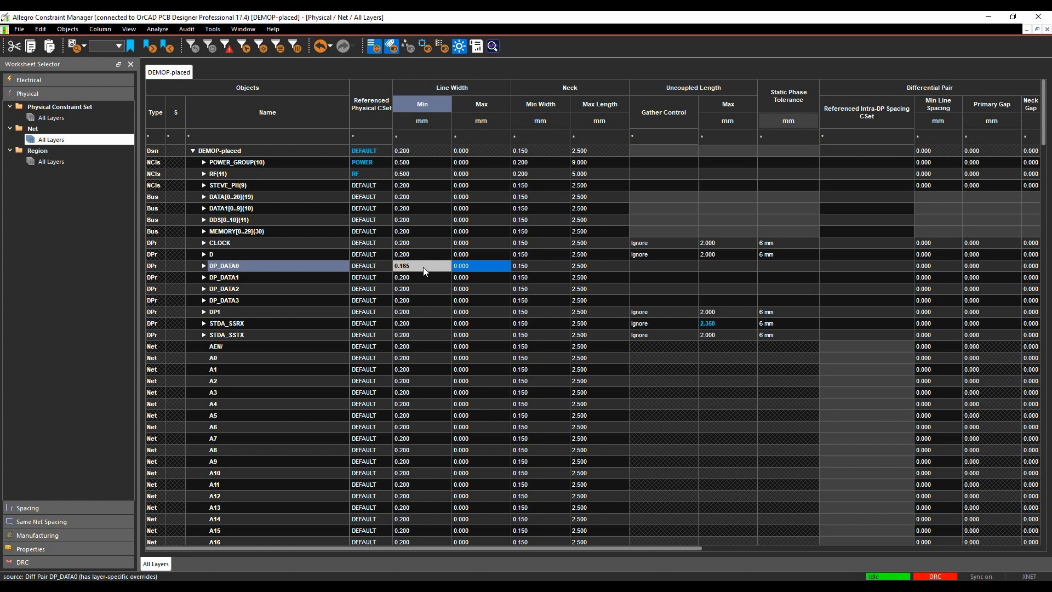
right_click(421, 266)
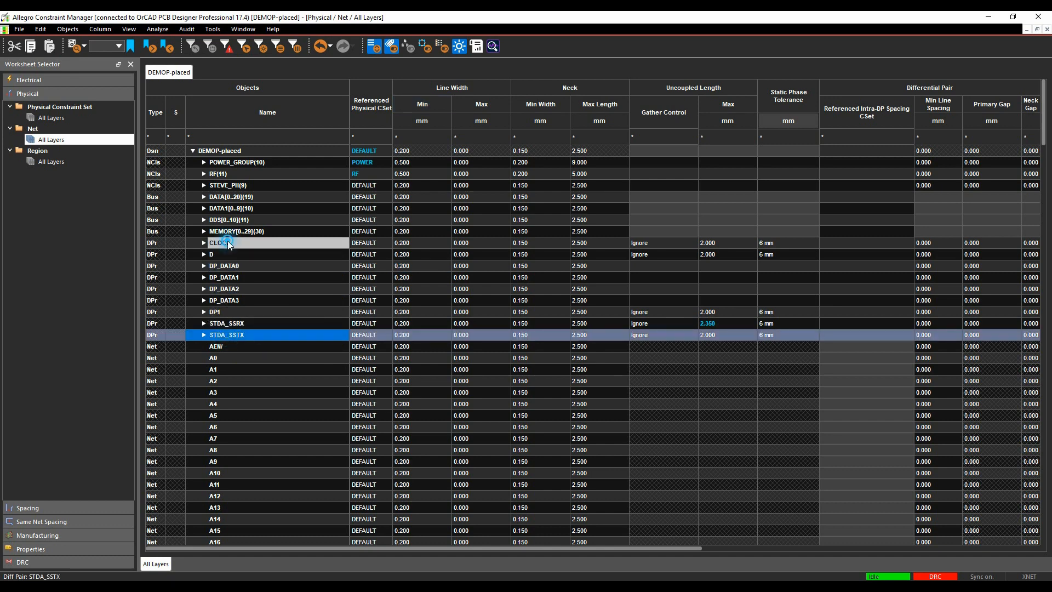
Step: Create a net class from the selected differential pairs and inspect pair D's member nets
right_click(223, 243)
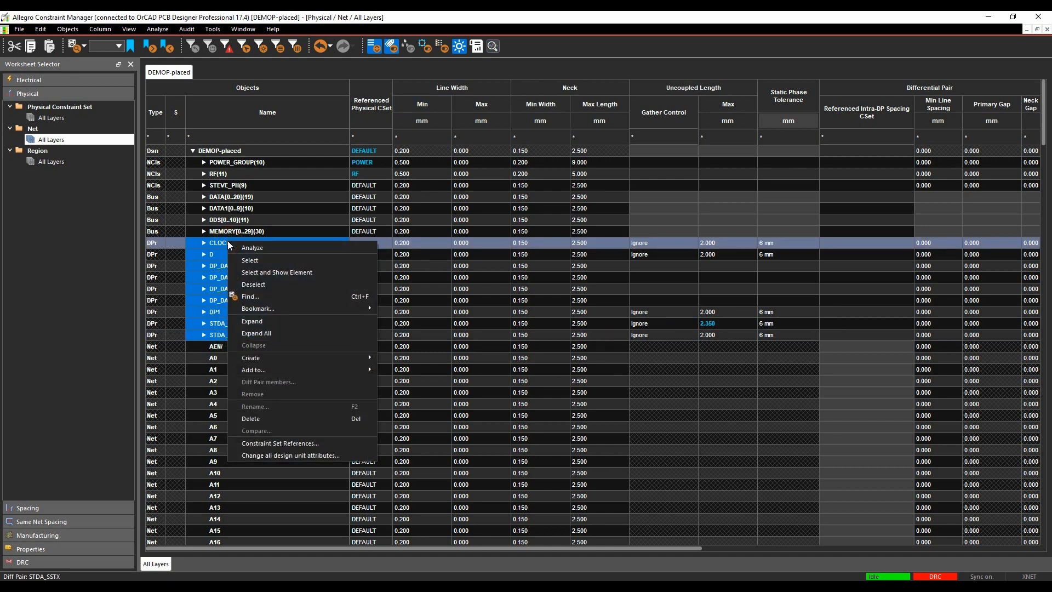
mouse_move(250, 358)
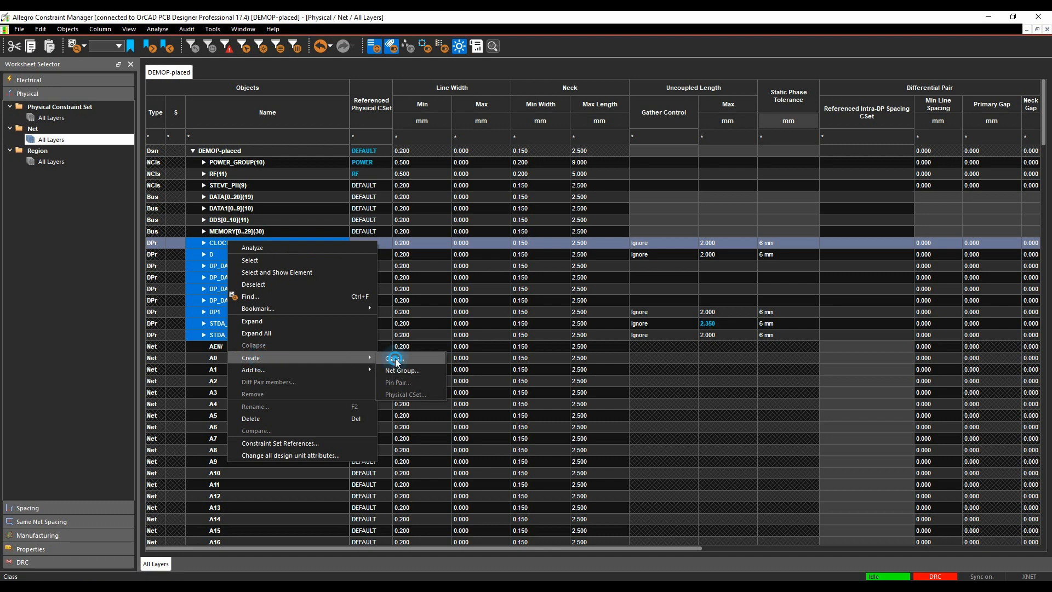
left_click(393, 358)
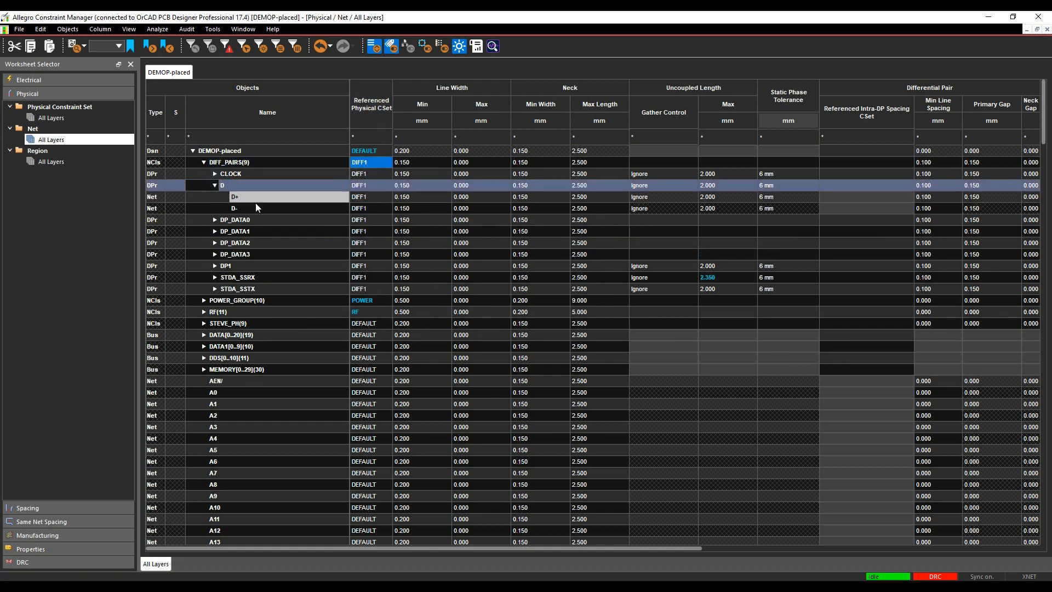
left_click(214, 185)
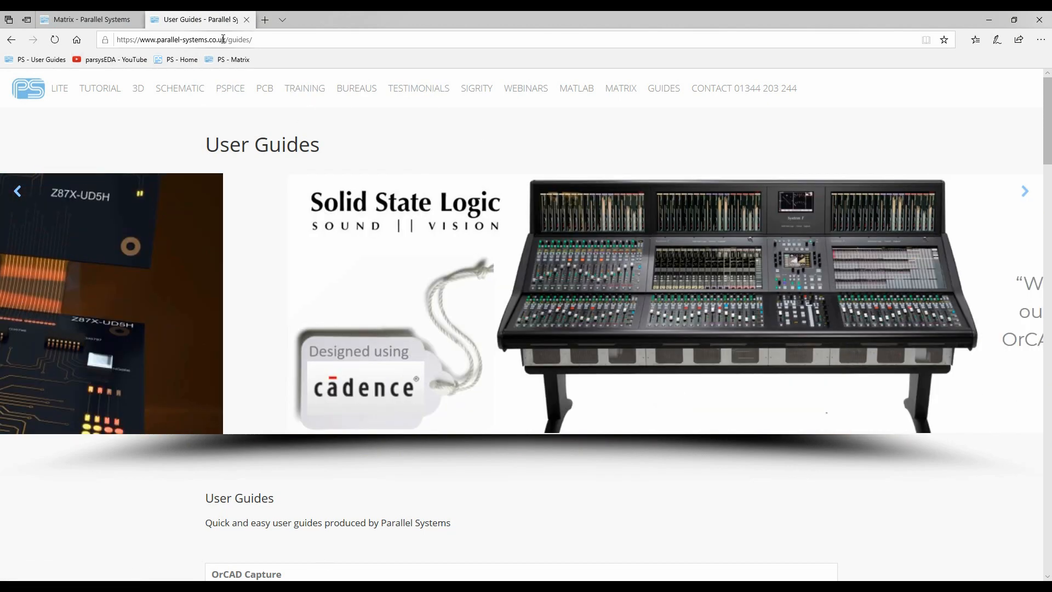
Step: Scroll the Parallel Systems guides page and open the PCB9 Define Differential Pairs guide
left_click(1024, 190)
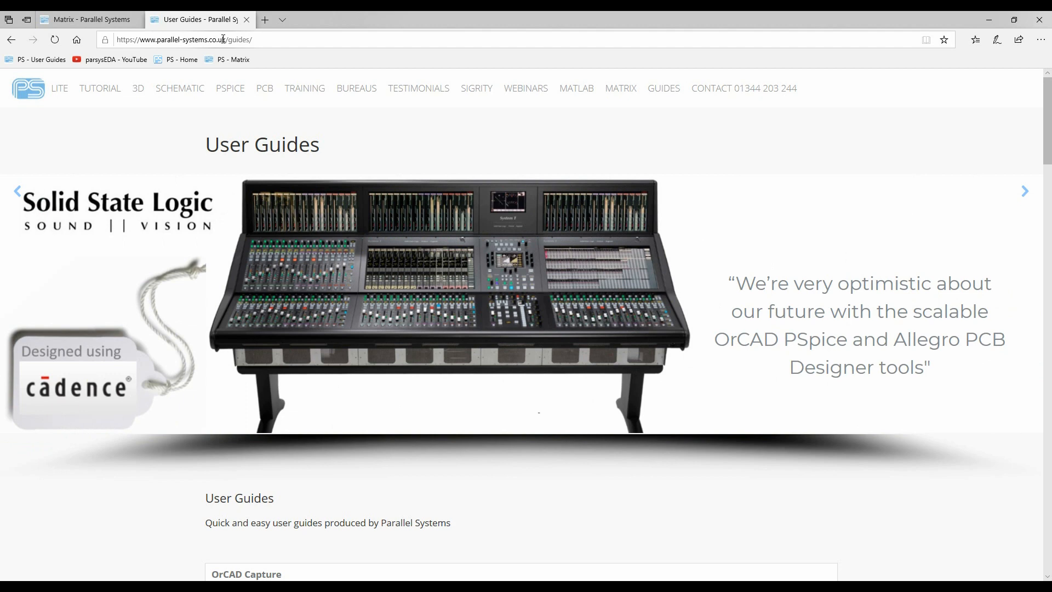
left_click(1024, 191)
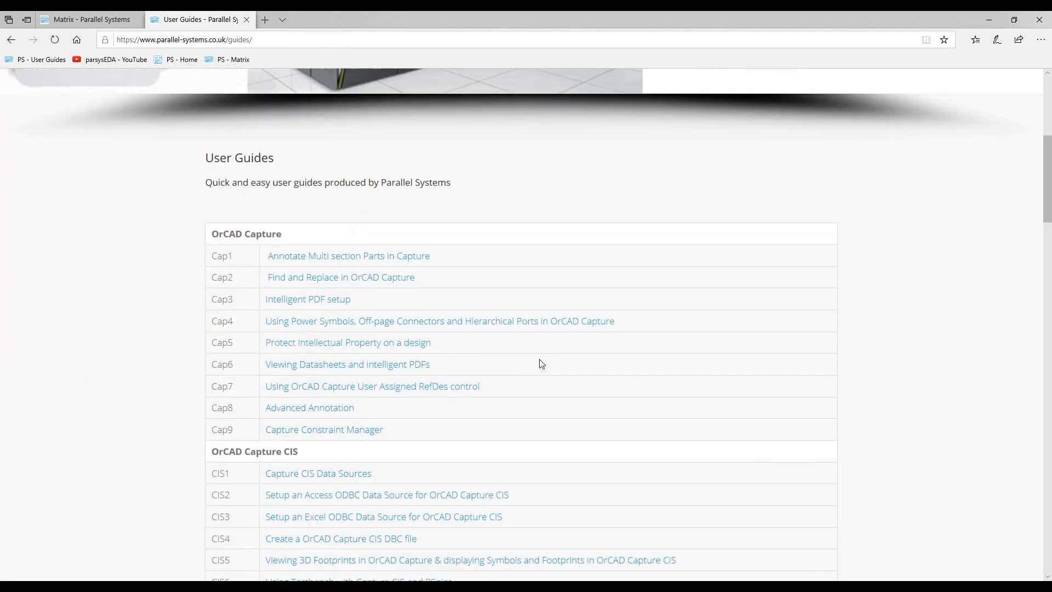
scroll("down", 3)
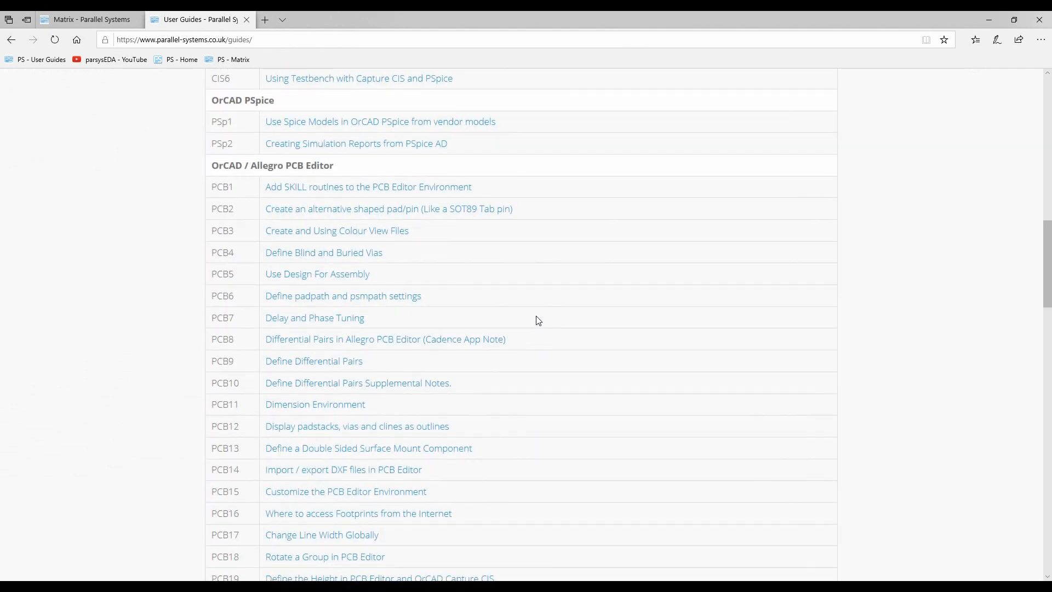
mouse_move(317, 365)
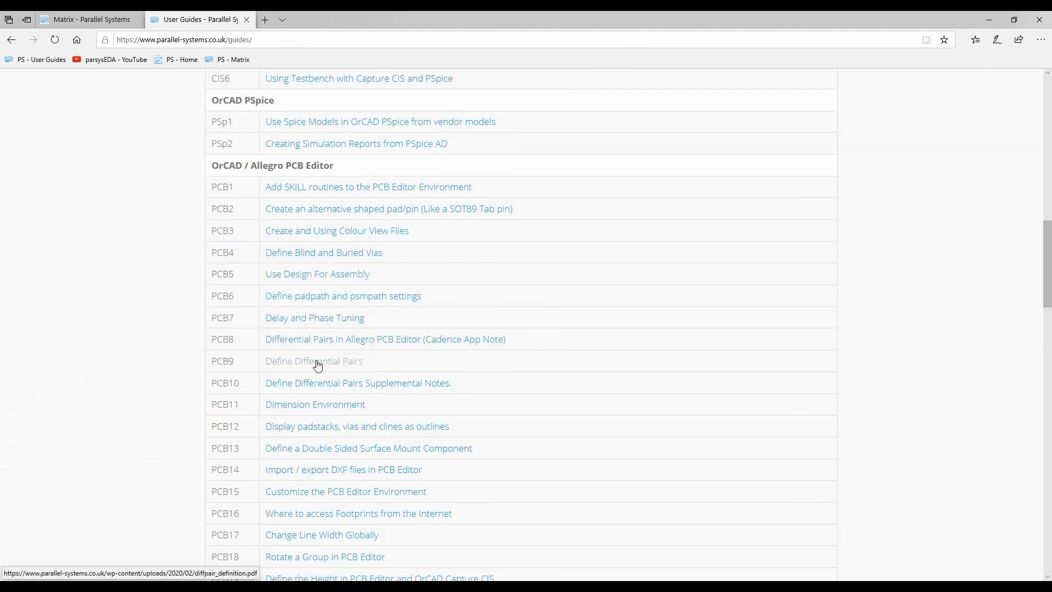
left_click(314, 361)
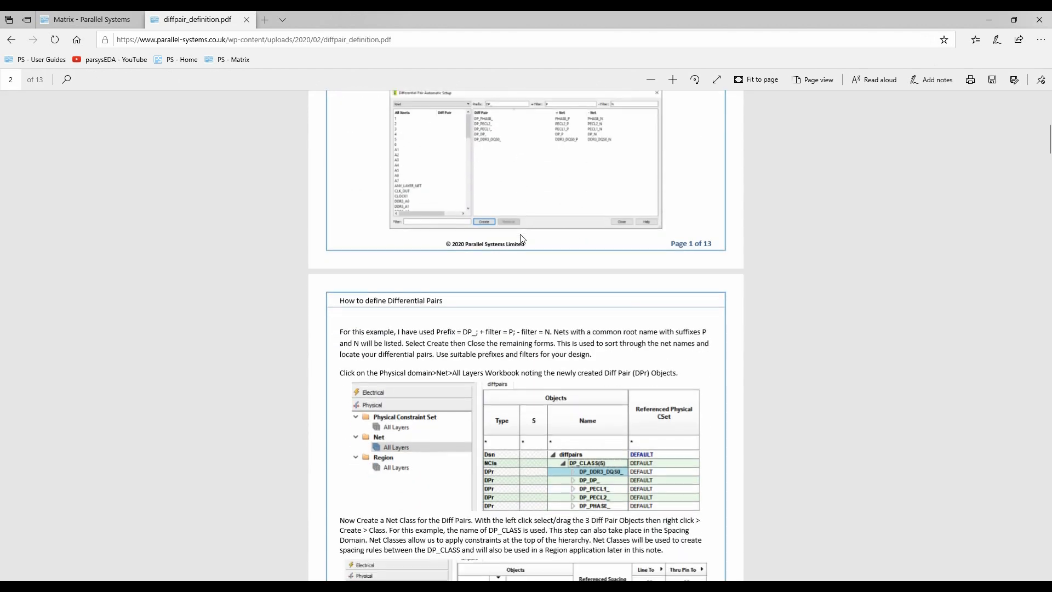
Step: Read through pages 3–6 of the diffpair_definition.pdf guide
scroll("down", 3)
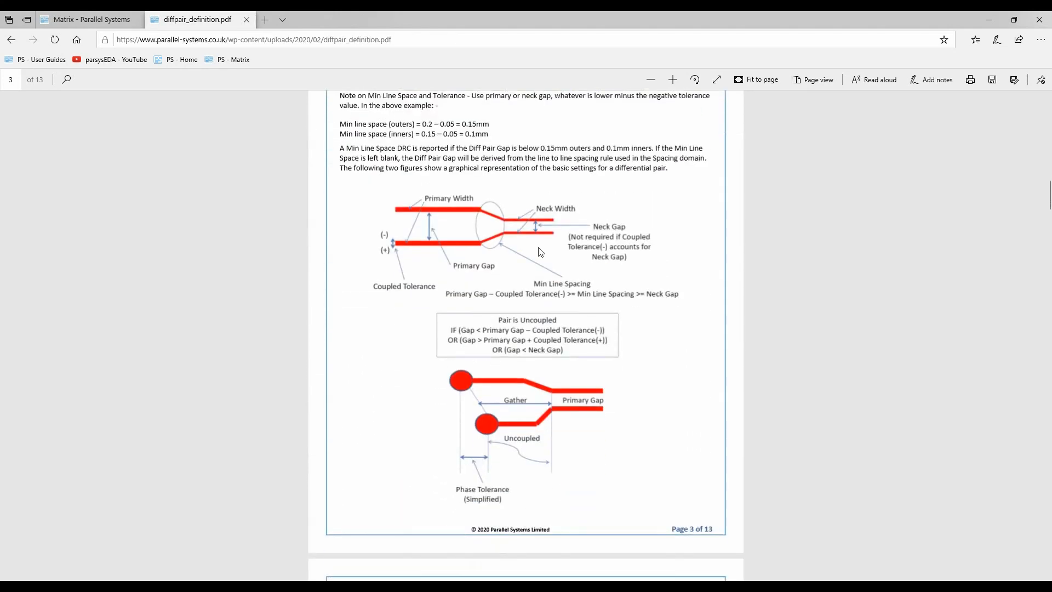
mouse_move(377, 209)
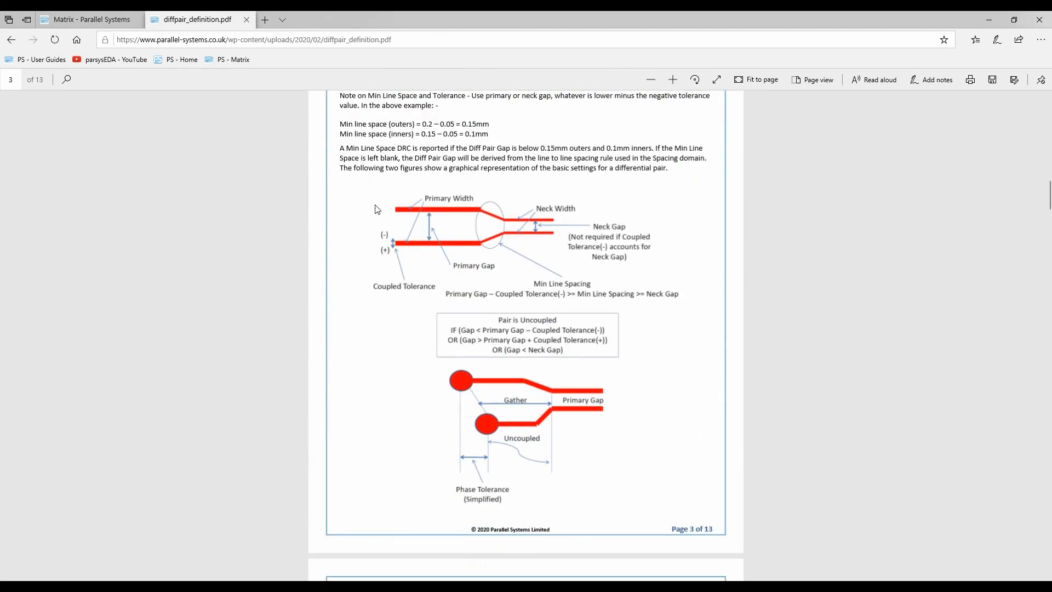
mouse_move(462, 199)
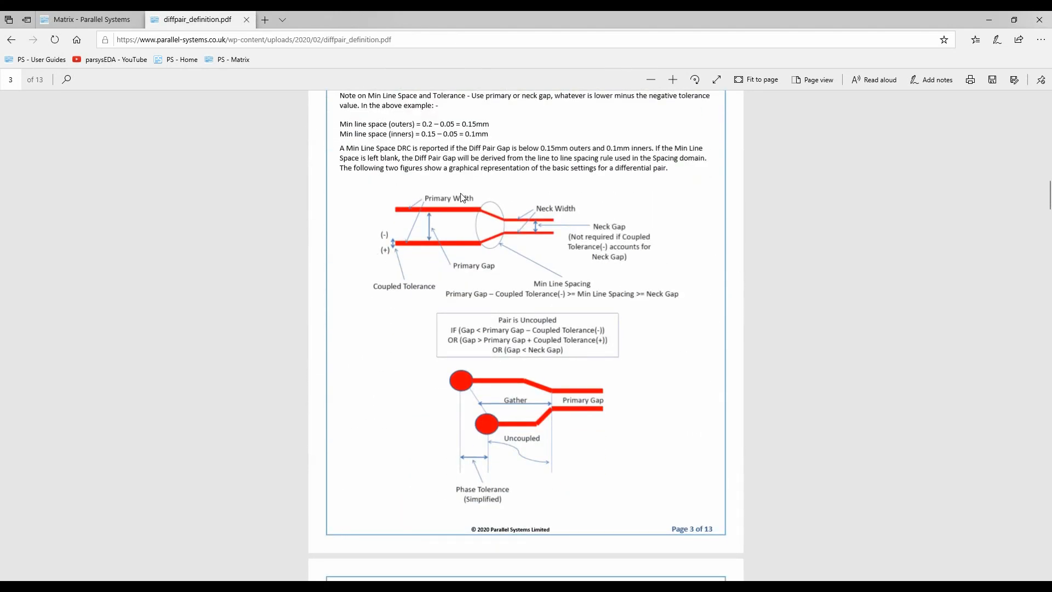
mouse_move(406, 291)
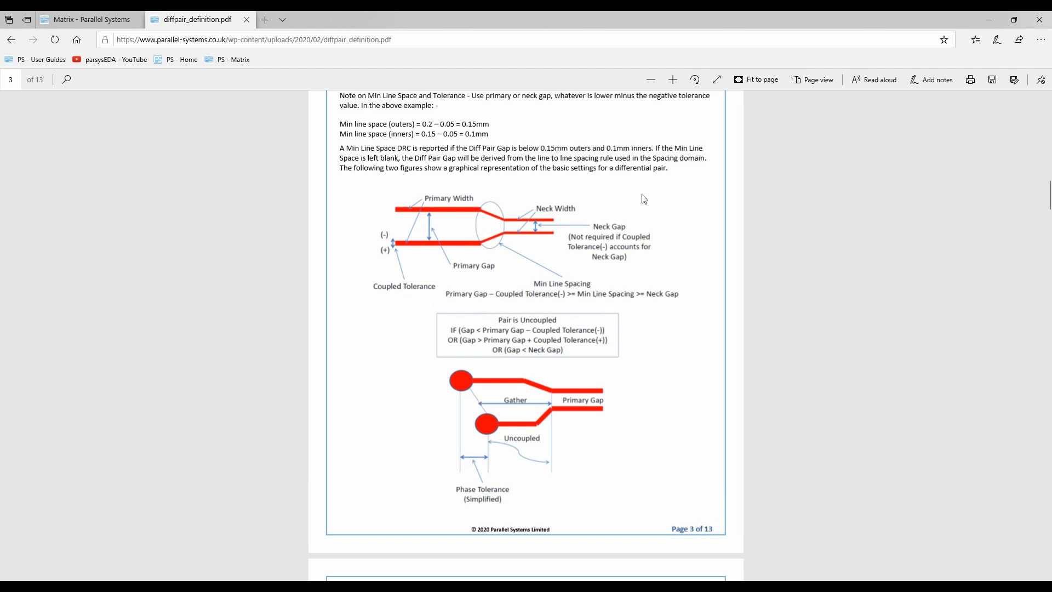
scroll("down", 3)
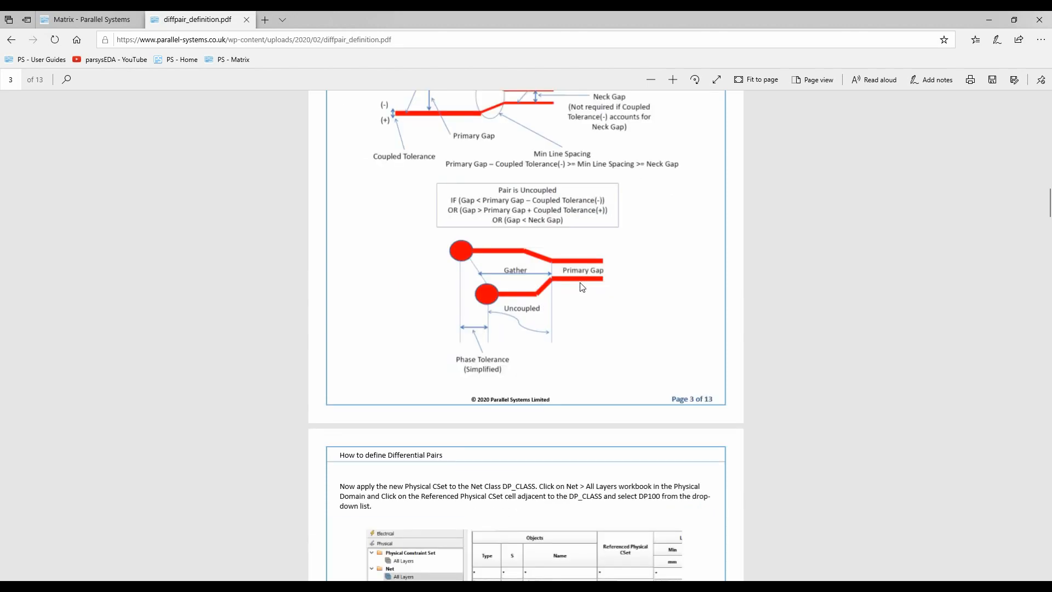
scroll("down", 3)
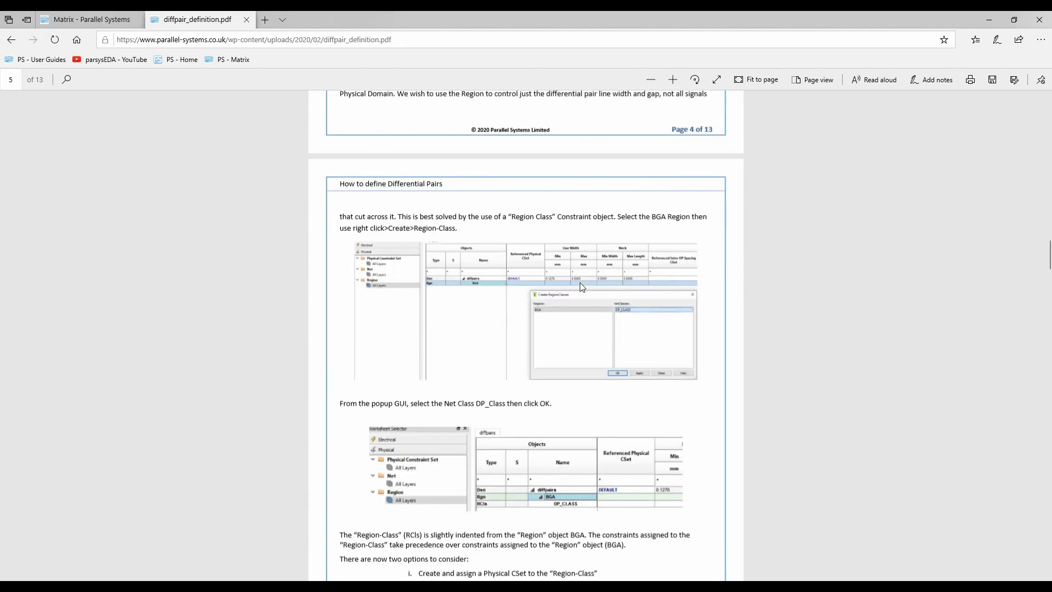
scroll("down", 3)
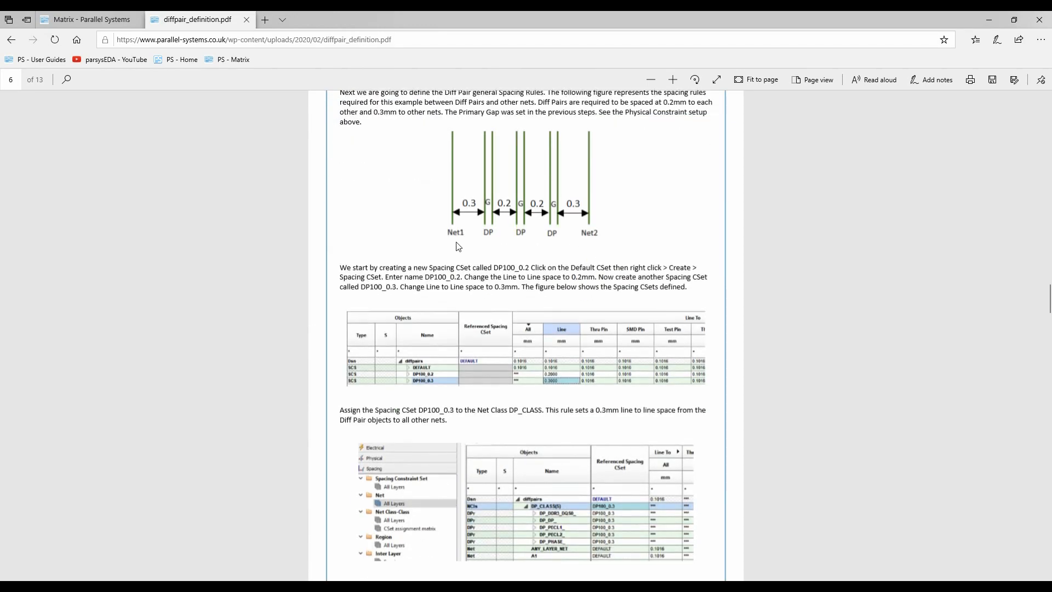
mouse_move(600, 232)
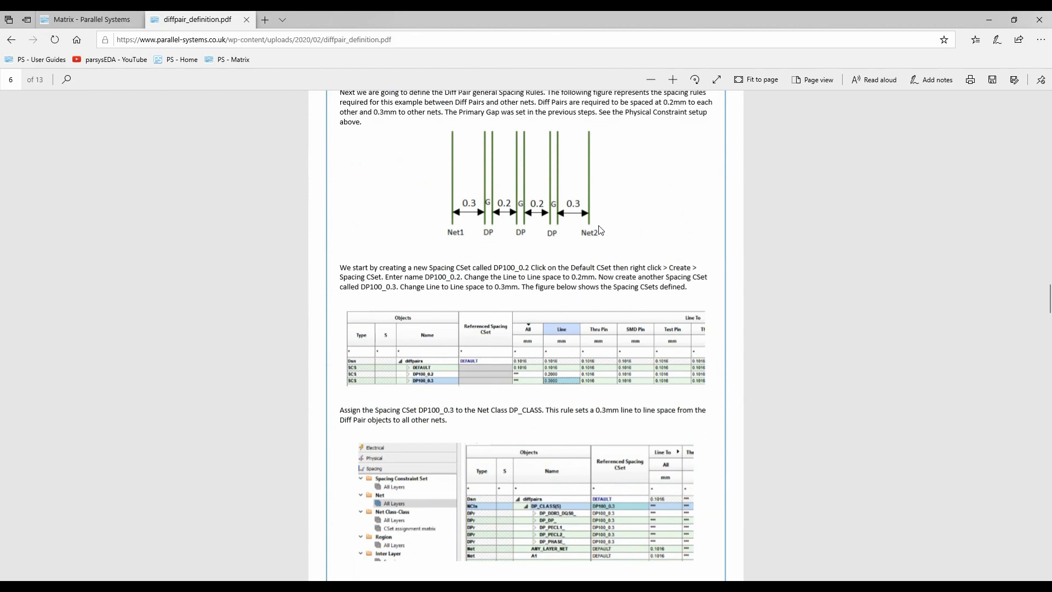
scroll("down", 3)
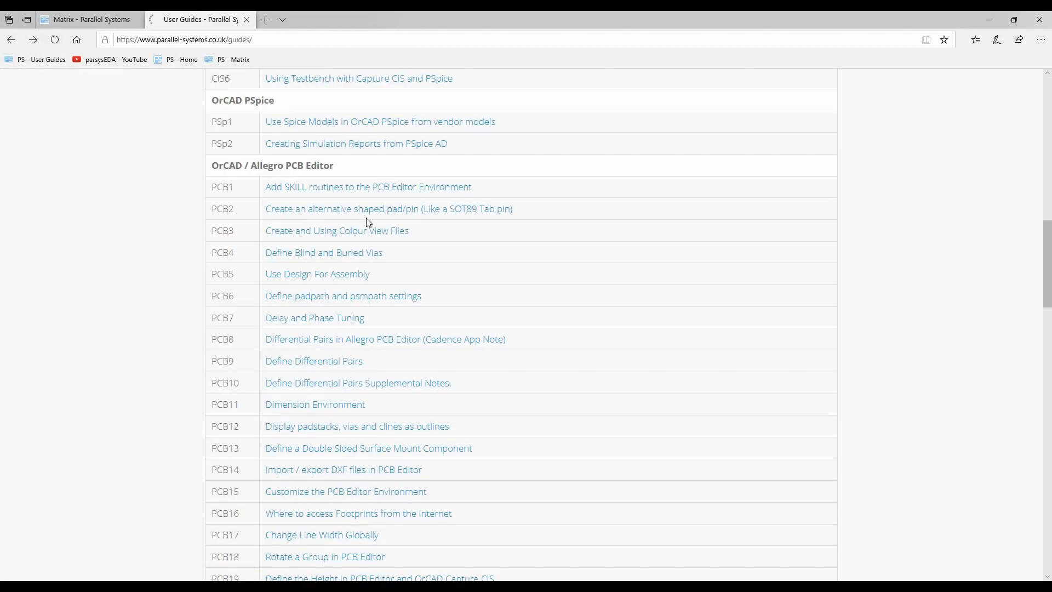
Step: Open the PCB10 Differential Pairs Supplemental Notes guide and scroll to page 2
left_click(357, 383)
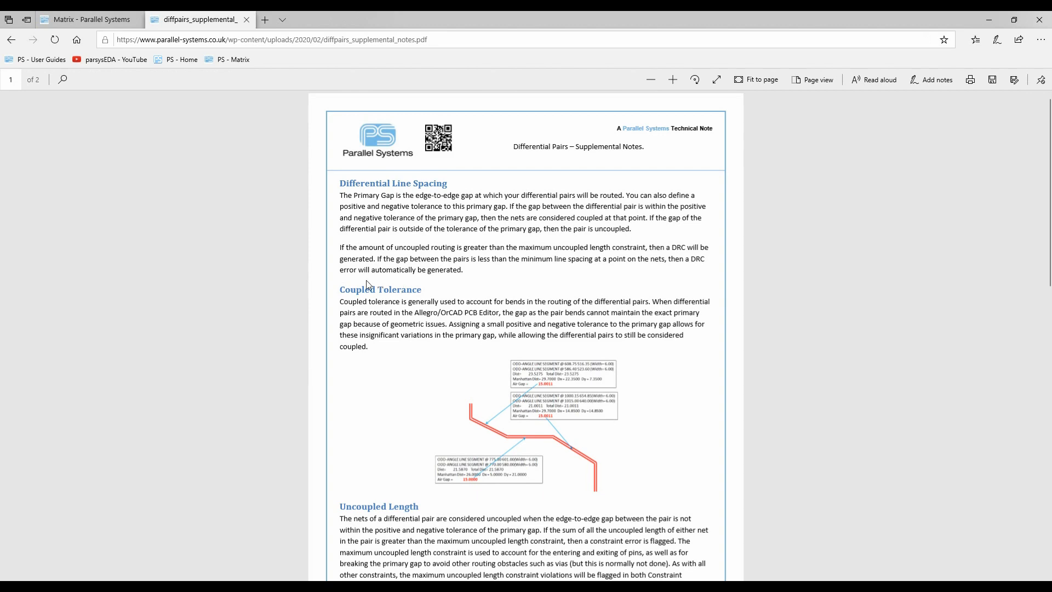
mouse_move(476, 431)
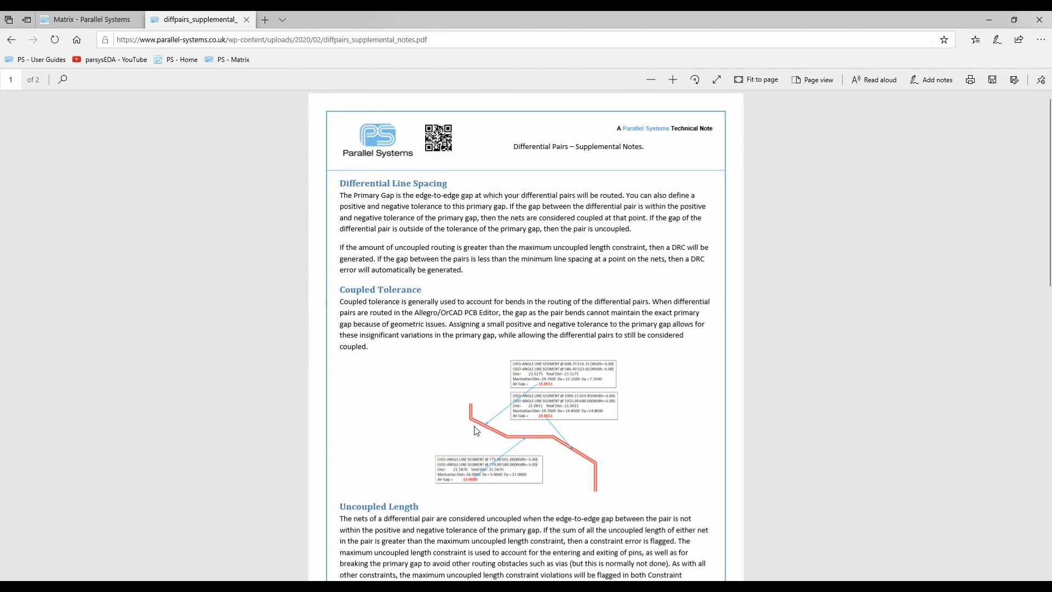
mouse_move(525, 475)
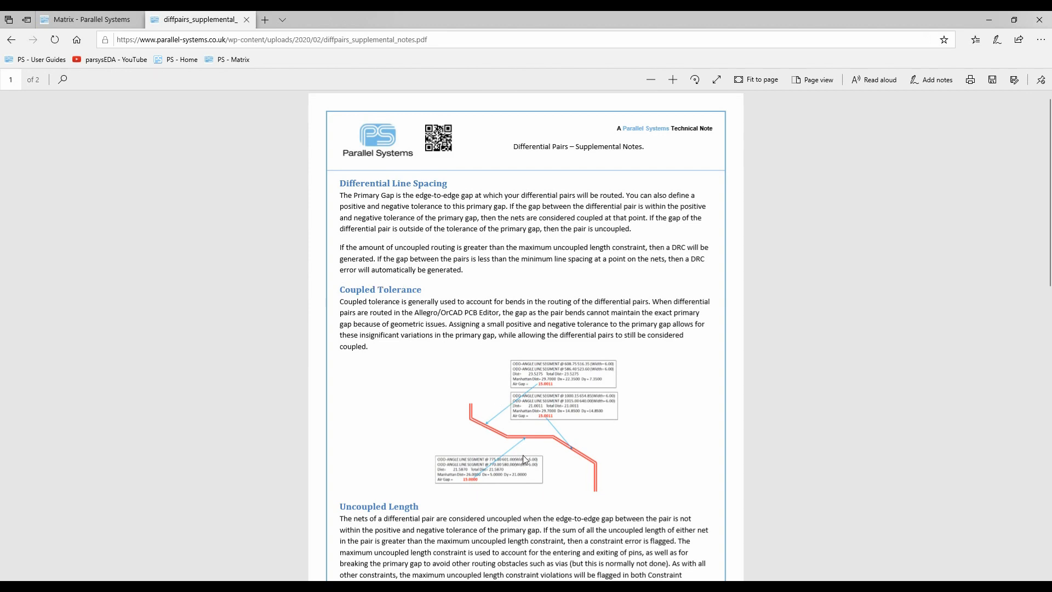
scroll("down", 3)
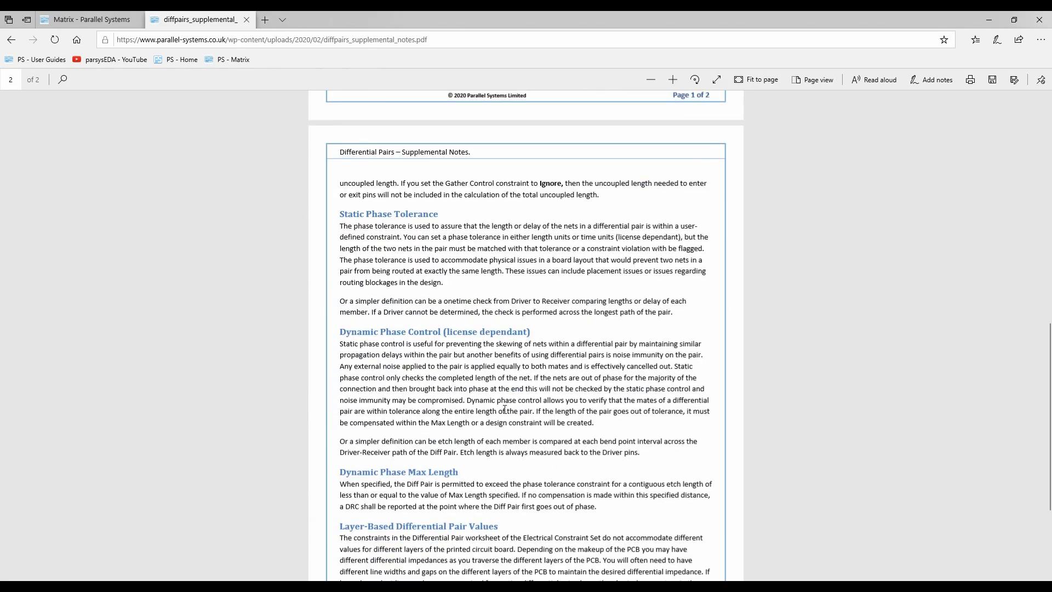